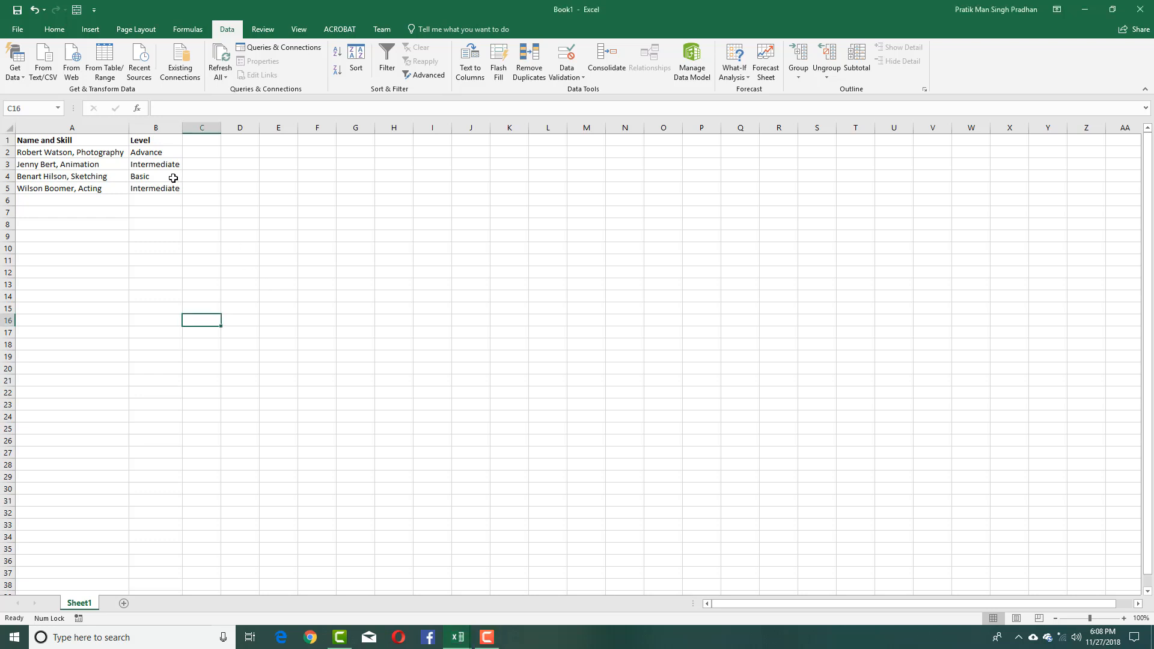
# - Insert three blank columns before the Level column, separating it from Name and Skill
pyautogui.click(71, 152)
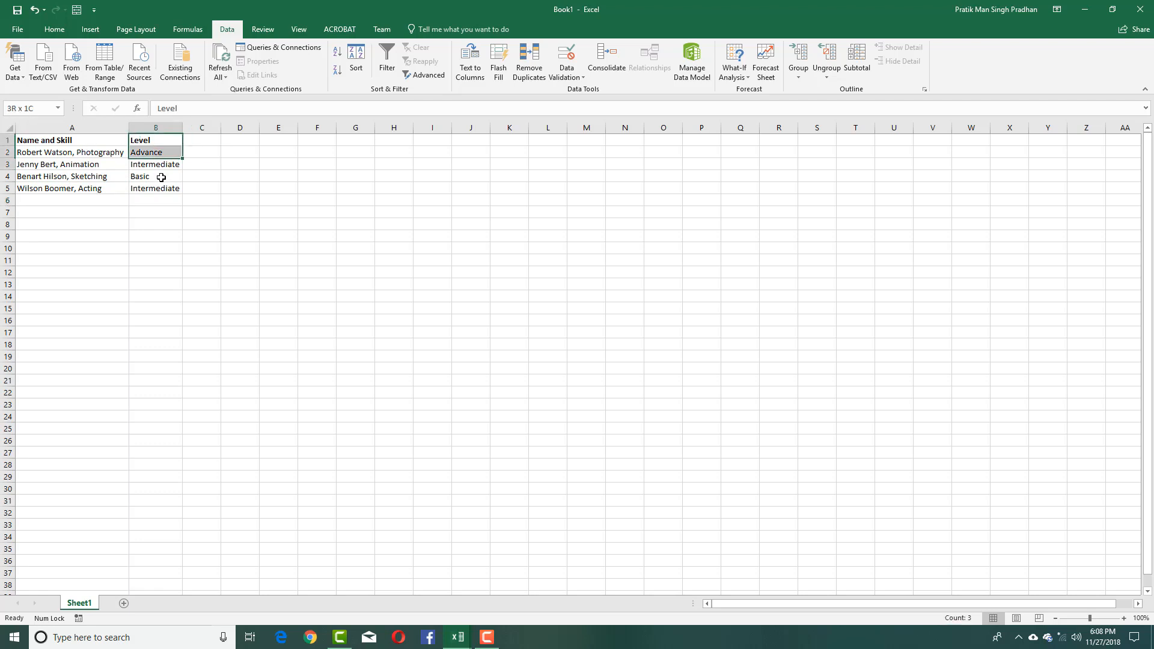
pyautogui.click(155, 212)
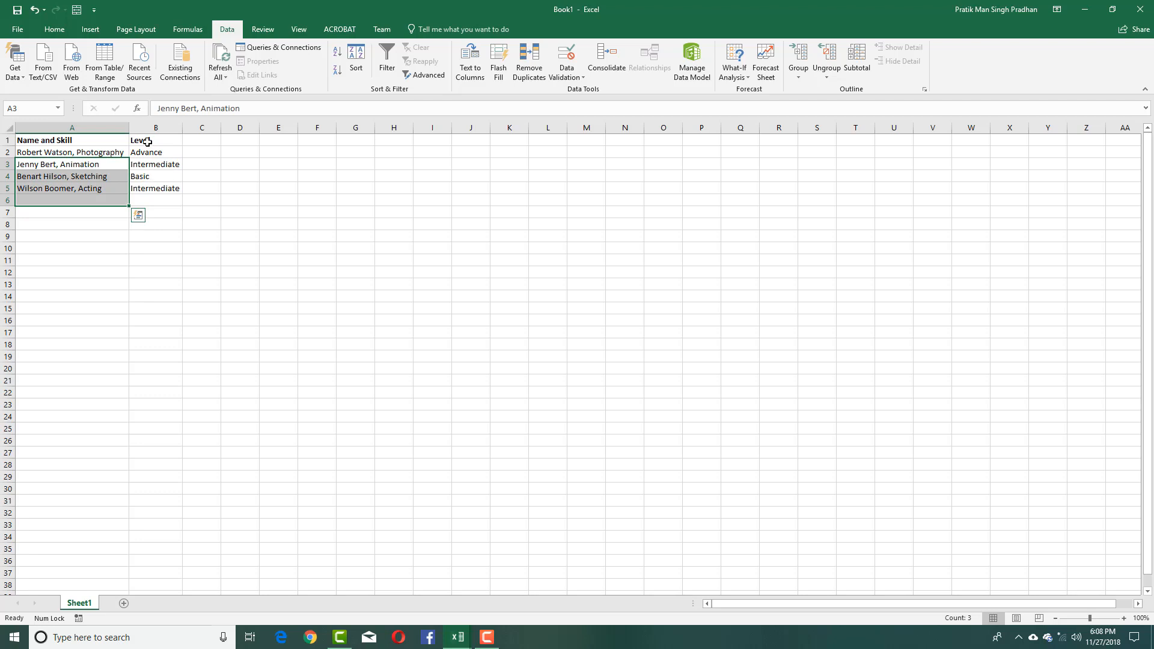
pyautogui.click(155, 128)
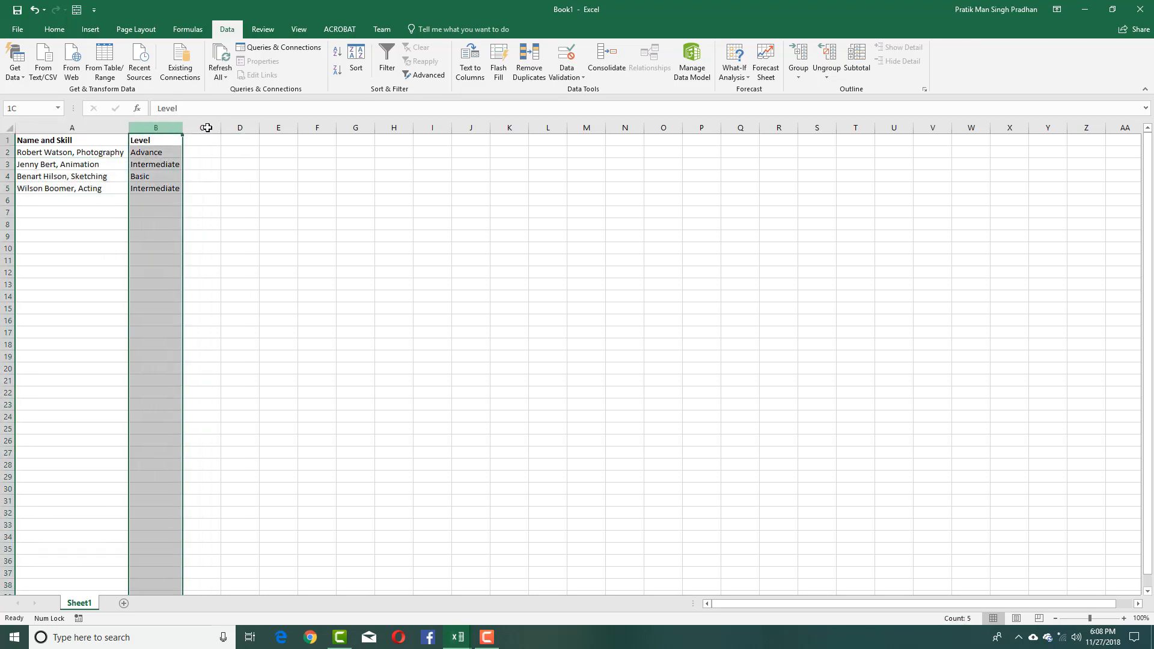
pyautogui.rightClick(155, 128)
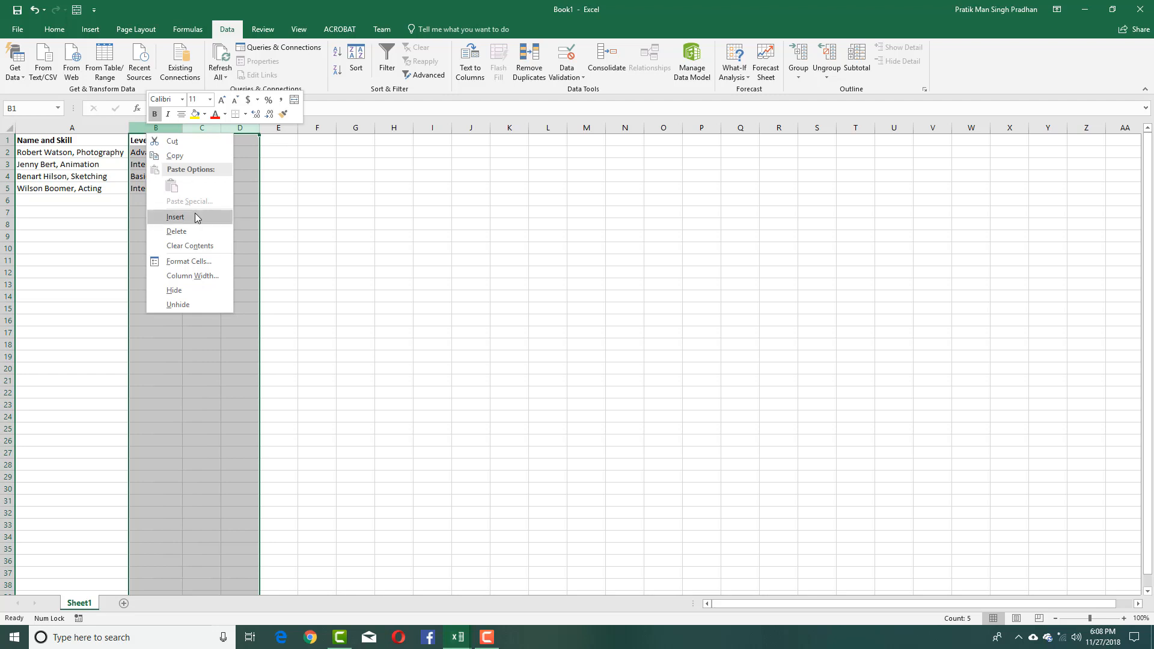
pyautogui.click(175, 216)
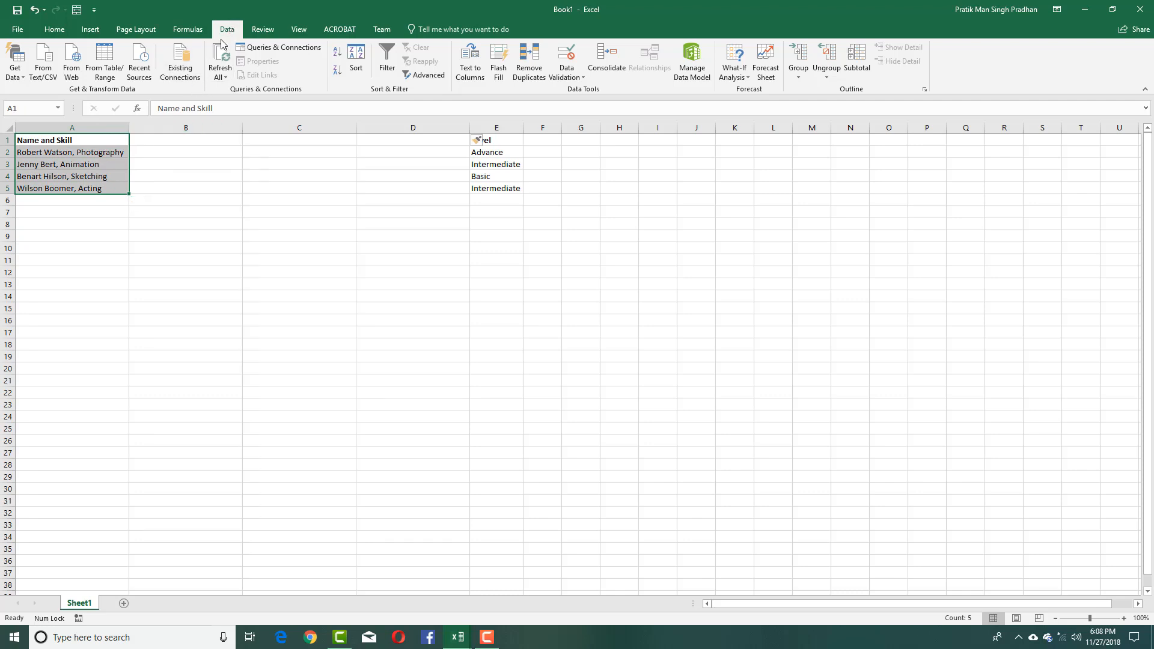
# - Select the Name and Skill column and start Text to Columns on it
pyautogui.moveTo(71, 152); pyautogui.dragTo(71, 176)
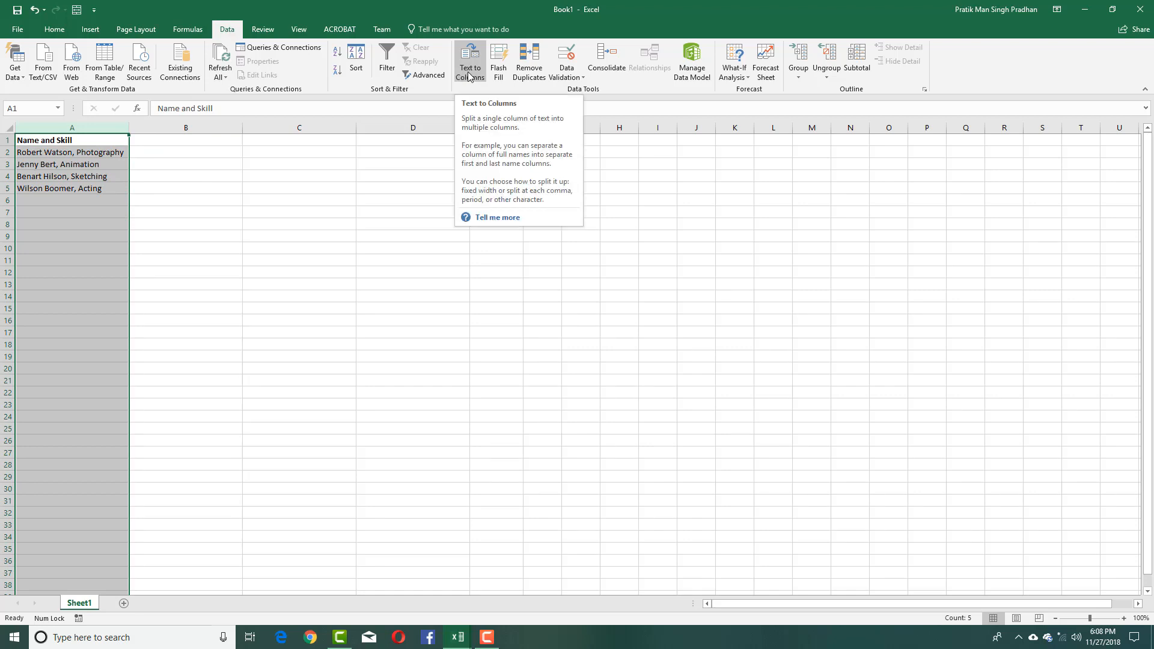
pyautogui.click(470, 61)
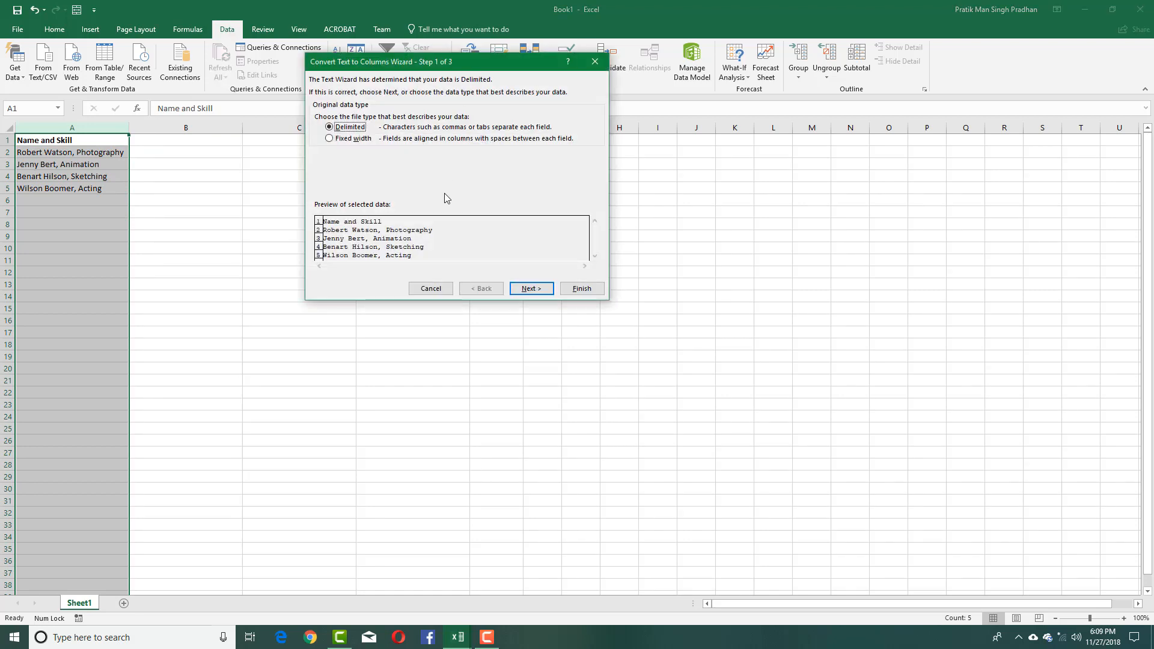
pyautogui.moveTo(357, 143)
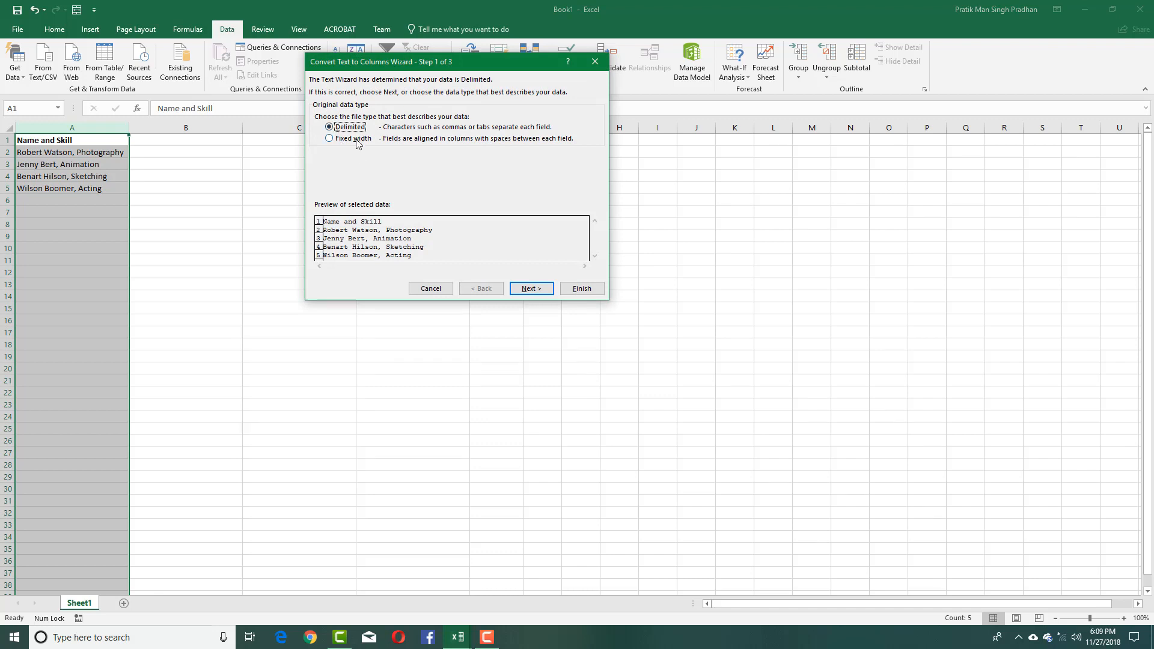
pyautogui.moveTo(298, 185)
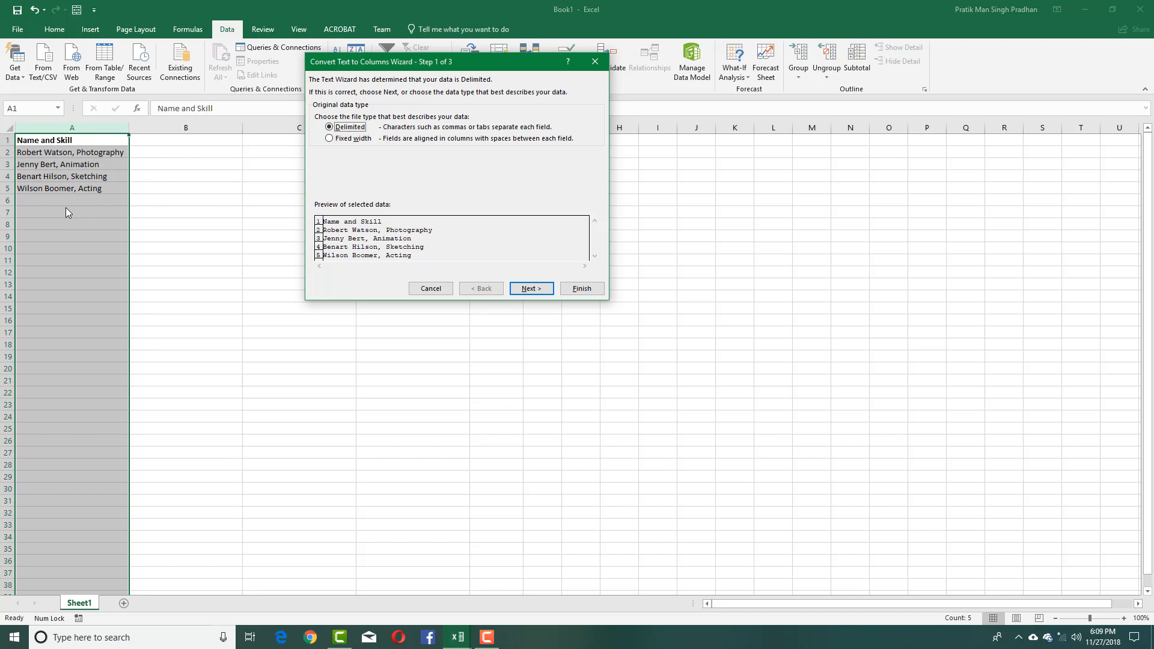
pyautogui.moveTo(81, 153)
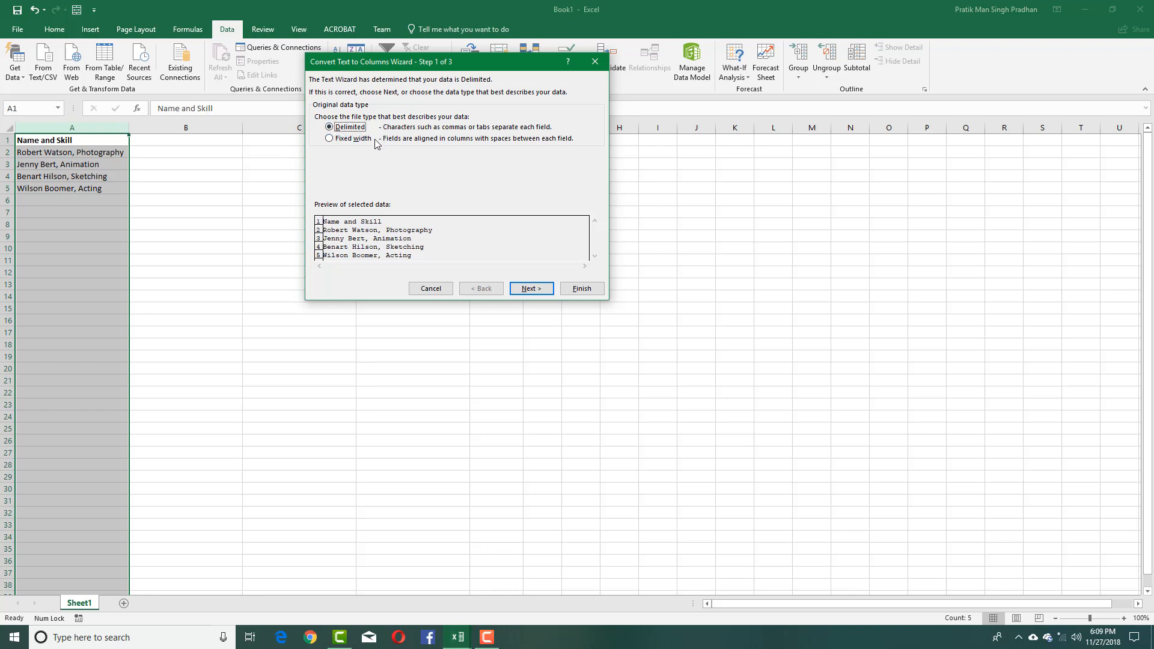
pyautogui.moveTo(69, 188)
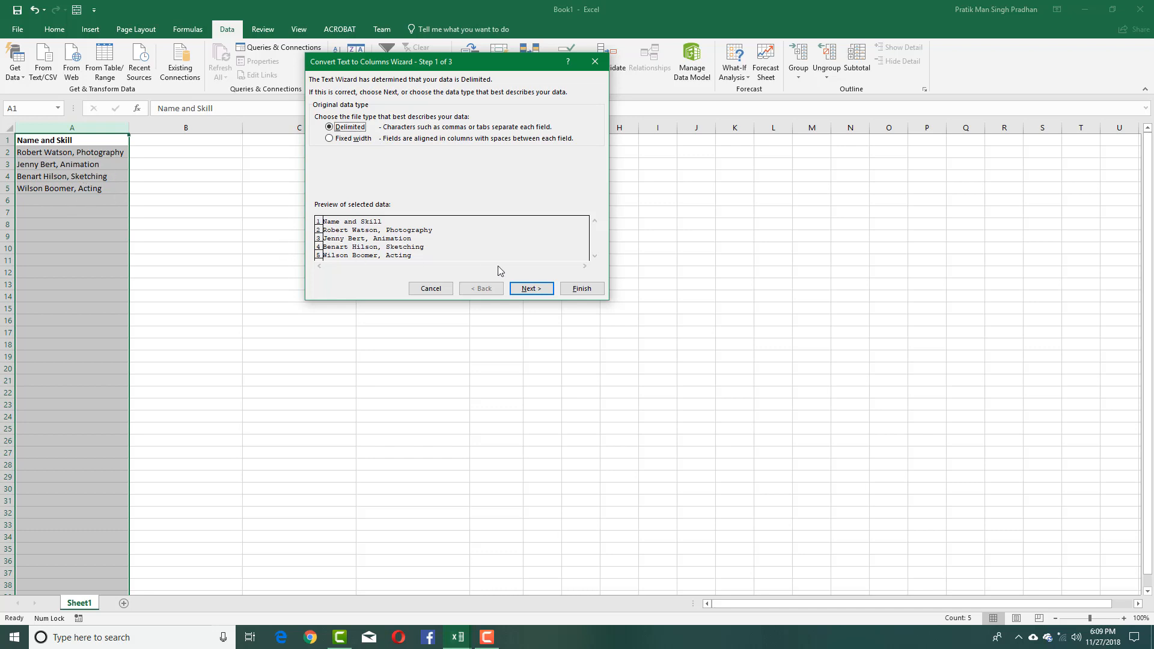
# - Keep Delimited as the data type and continue to the delimiter choices
pyautogui.click(530, 287)
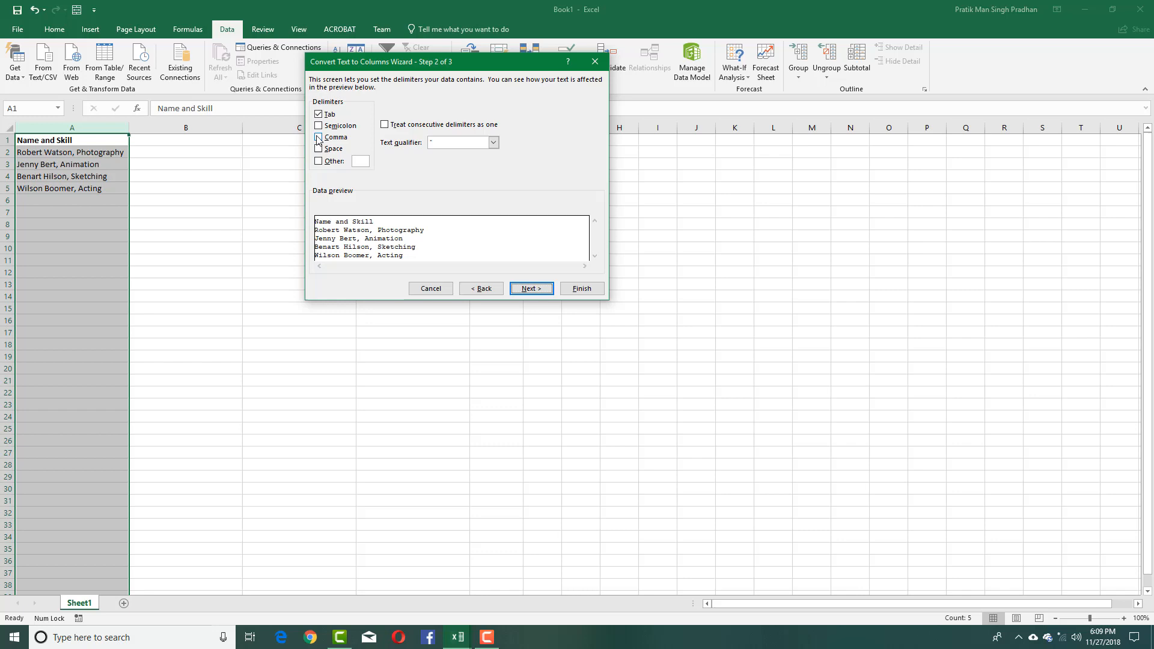
# - Make Comma the only delimiter instead of Tab and continue to column formats
pyautogui.click(319, 113)
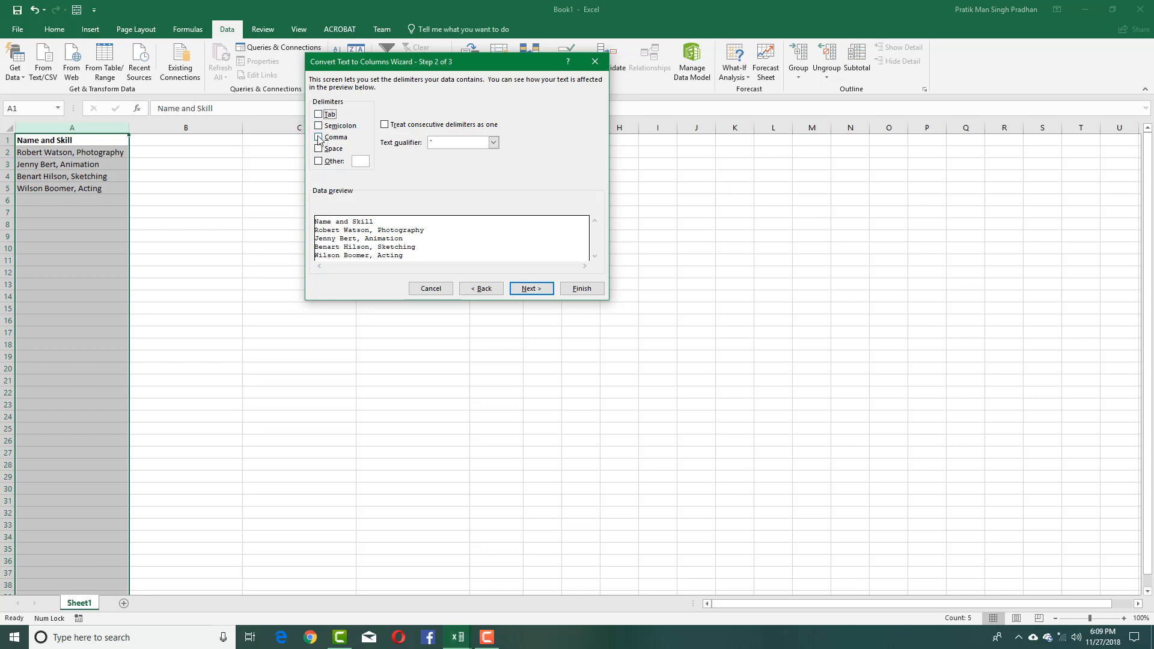
pyautogui.click(319, 137)
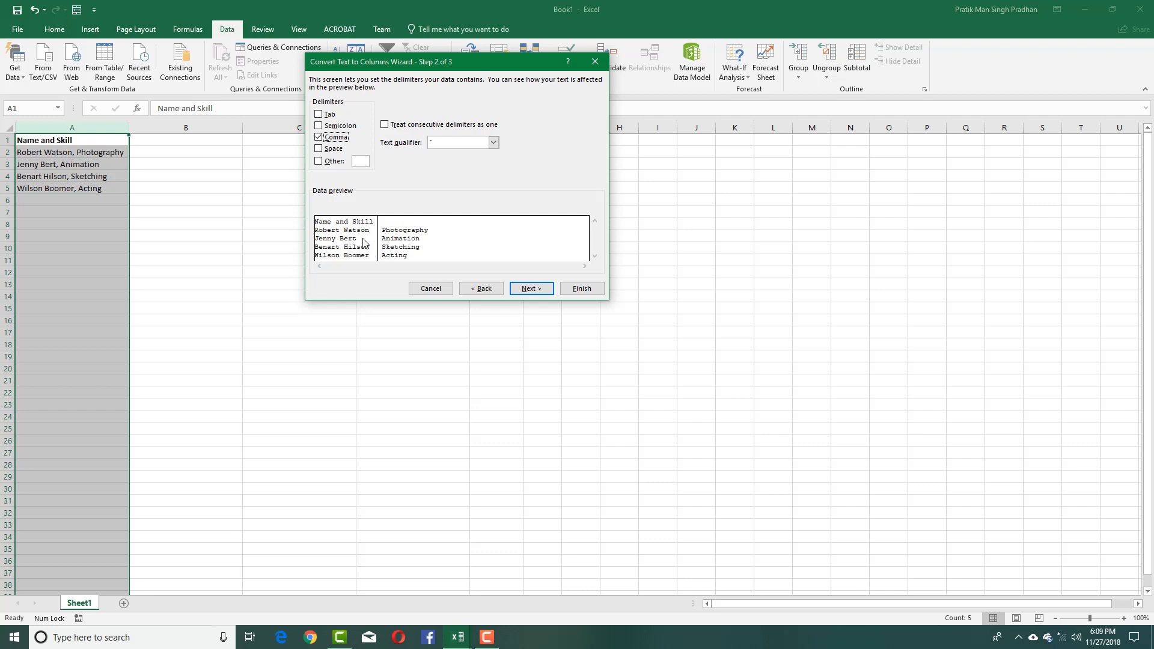
pyautogui.moveTo(409, 257)
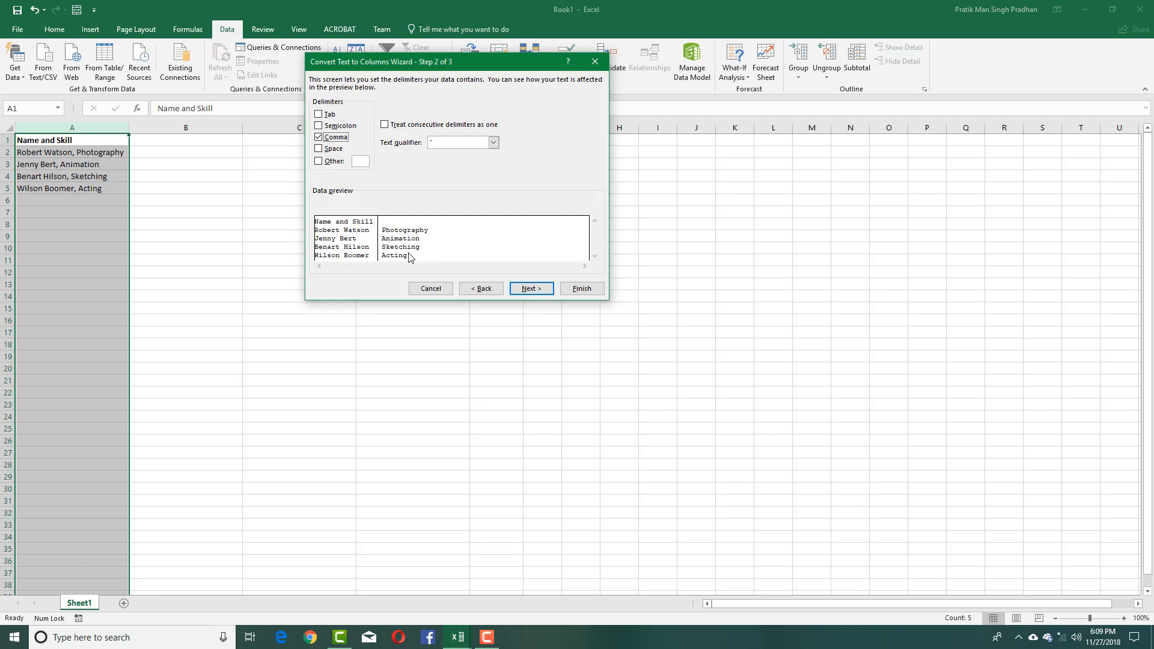
pyautogui.moveTo(394, 236)
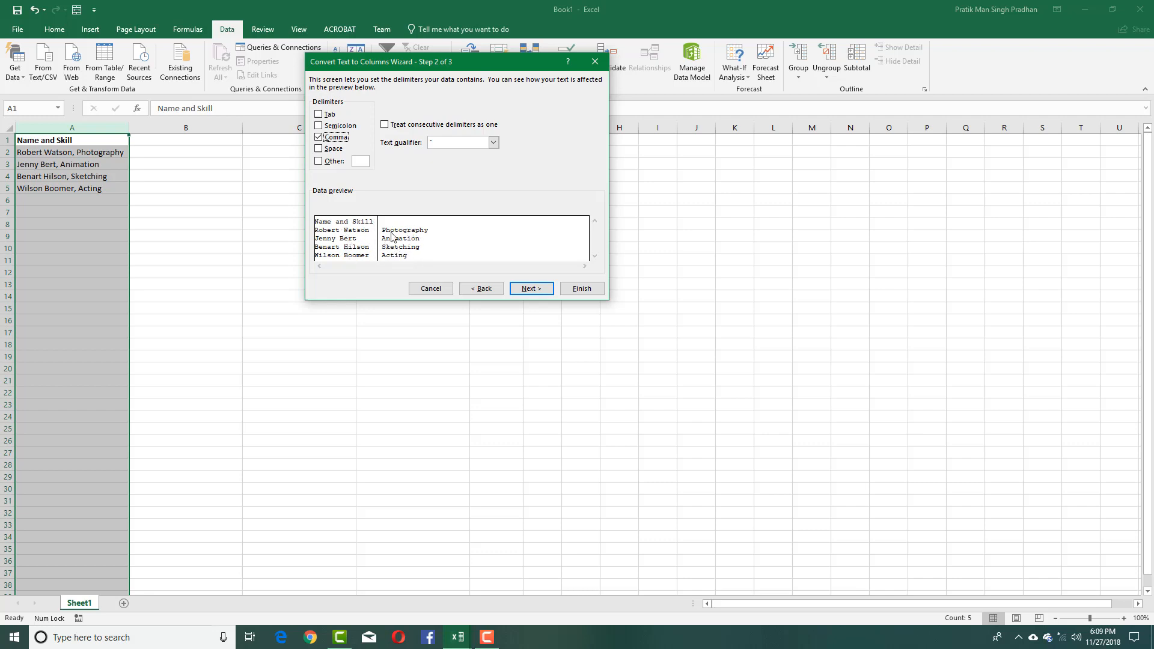
pyautogui.moveTo(396, 240)
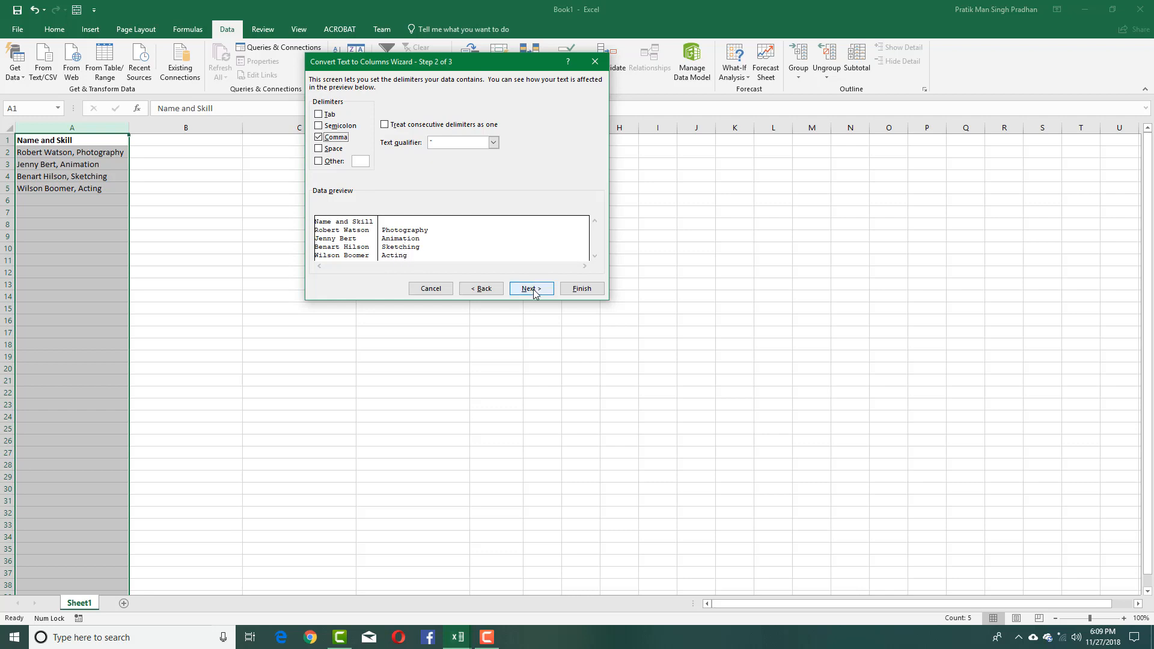
pyautogui.click(530, 287)
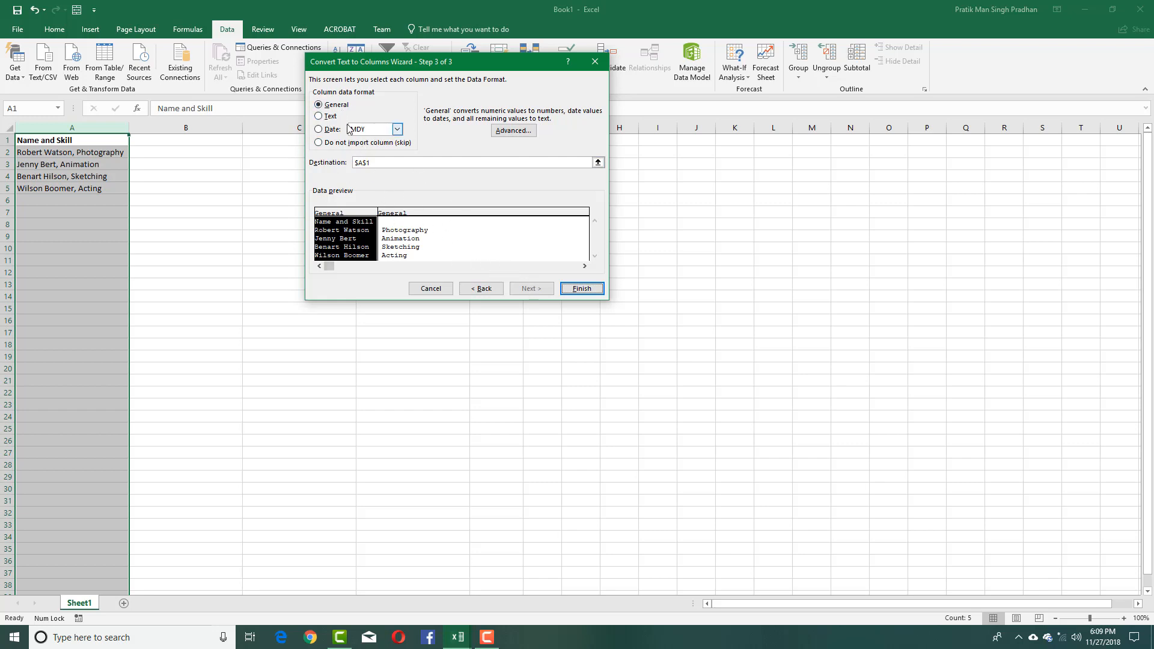
# - Keep the first column as General format and finish splitting names from skills
pyautogui.click(318, 117)
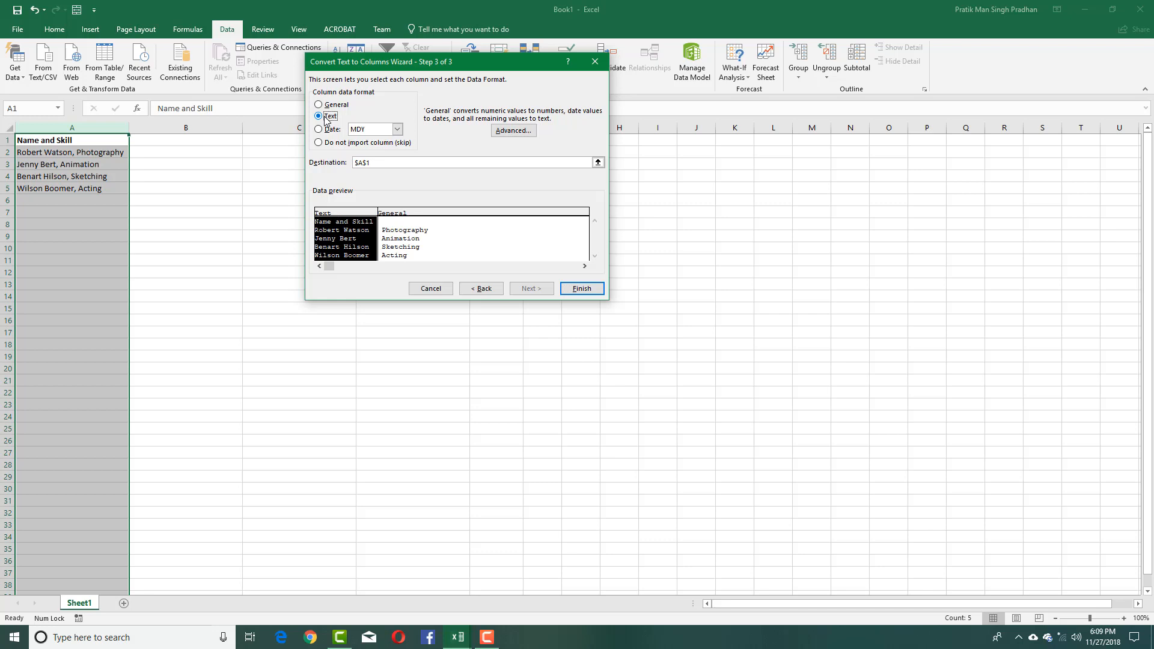
pyautogui.click(318, 103)
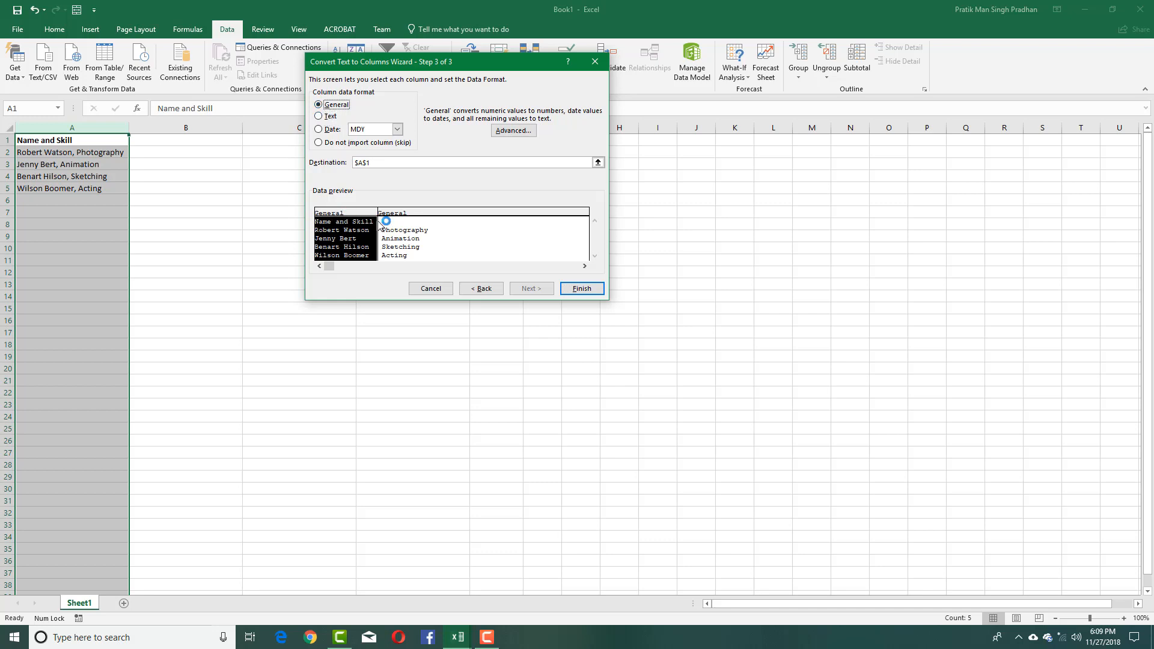
pyautogui.click(580, 287)
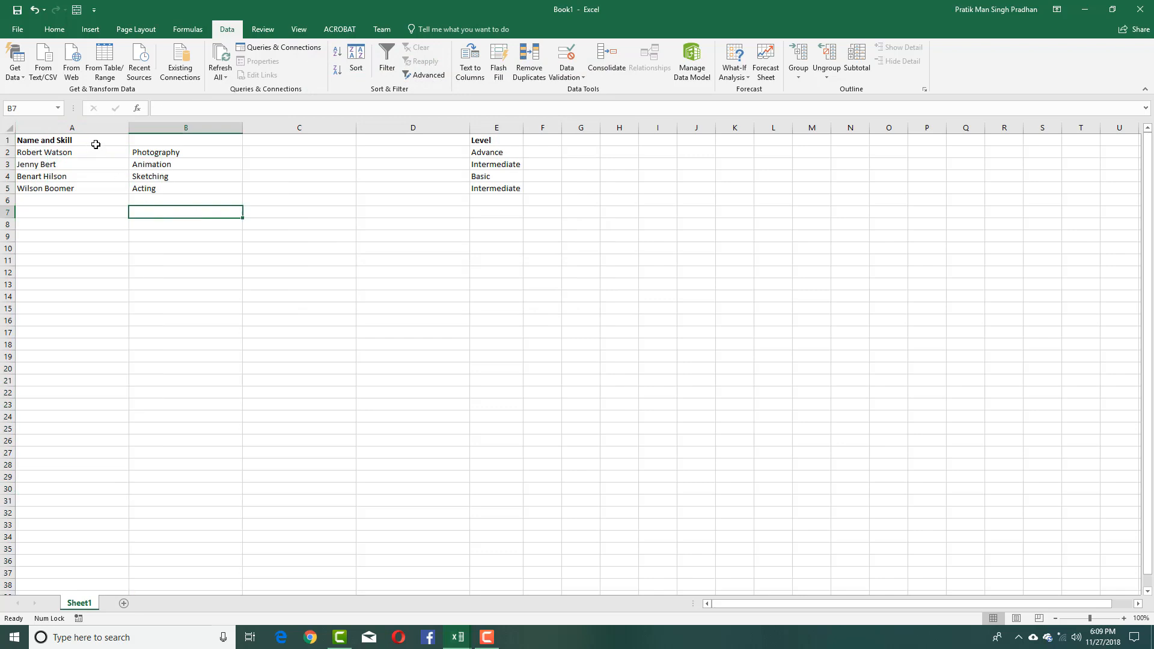
pyautogui.moveTo(71, 140); pyautogui.dragTo(71, 187)
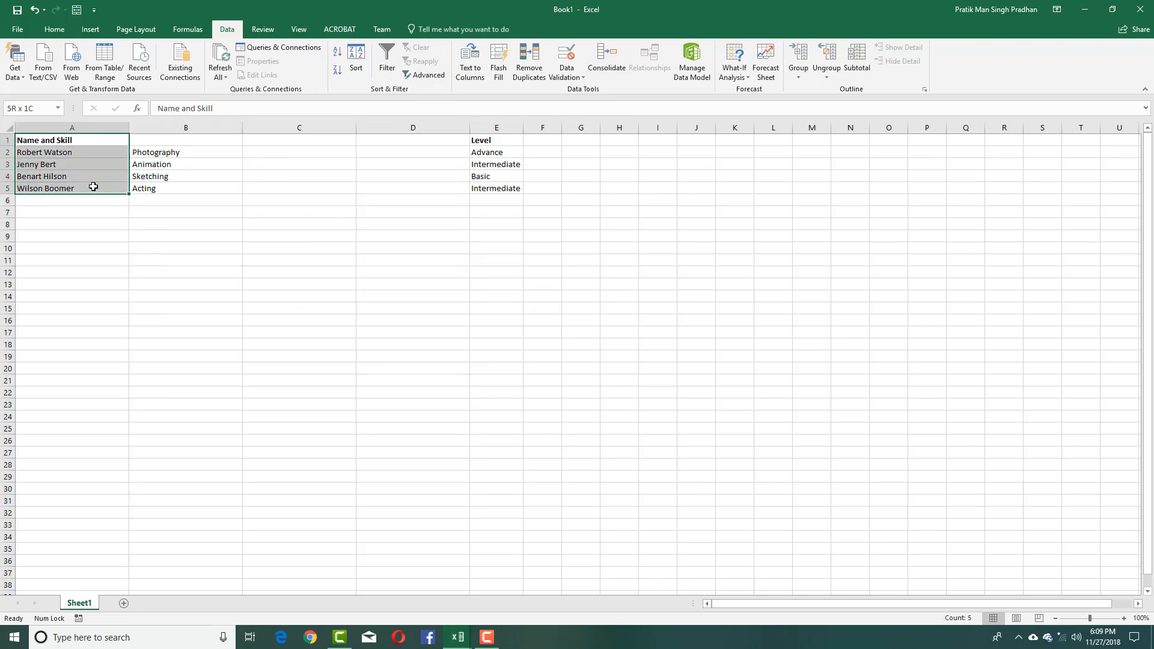
pyautogui.click(71, 223)
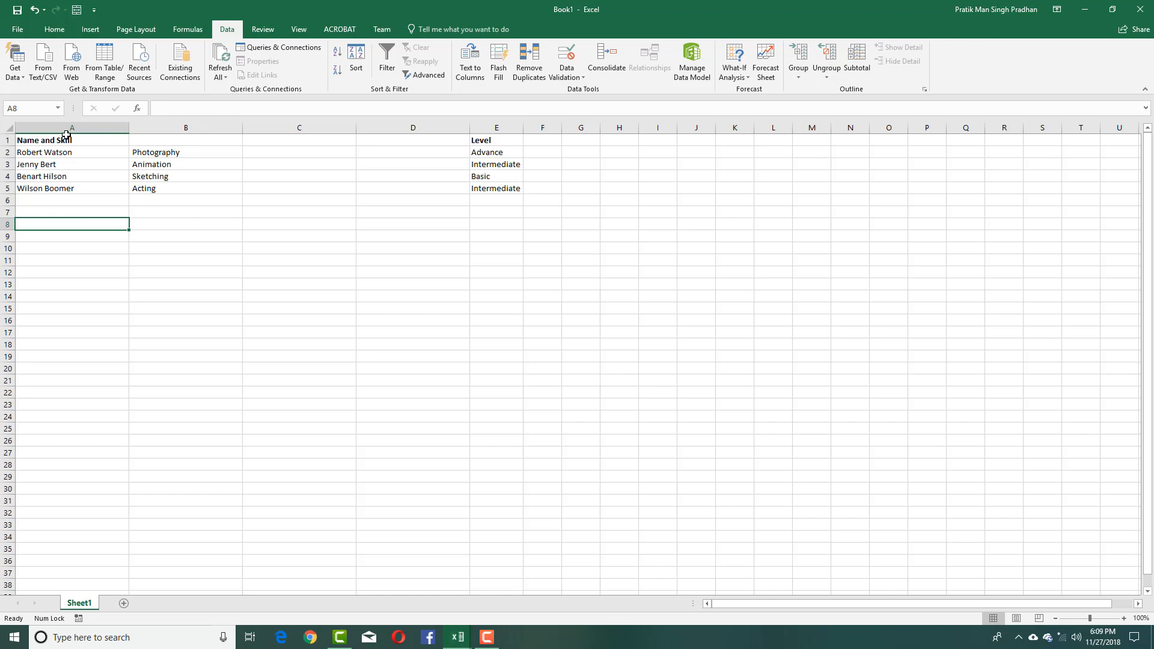
pyautogui.click(71, 127)
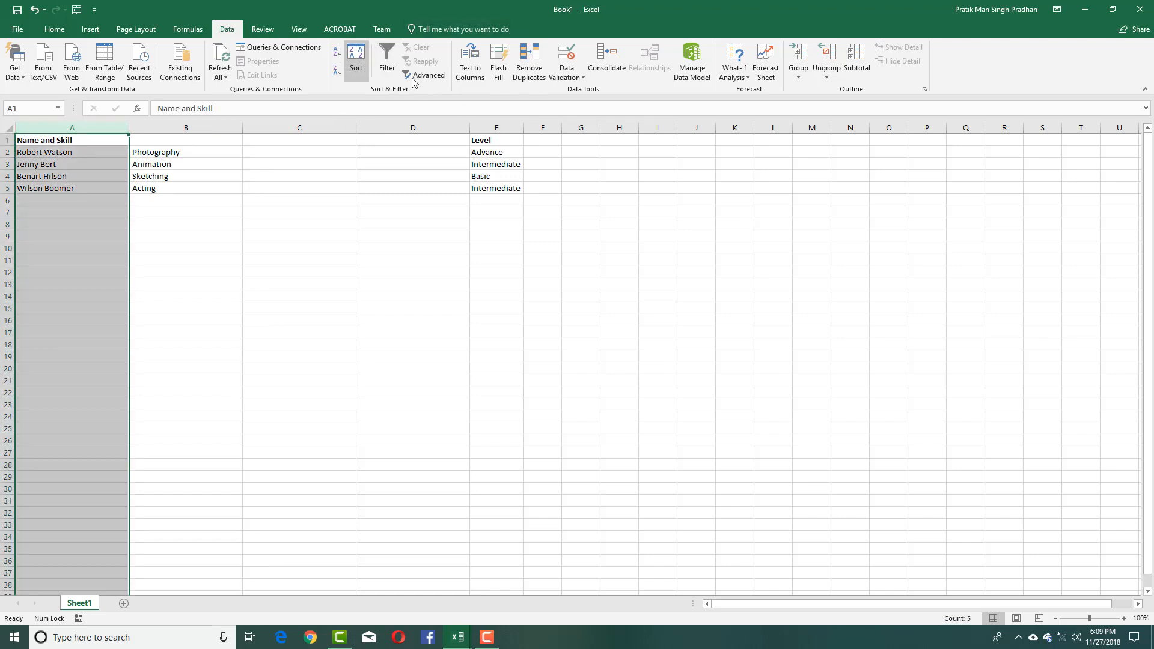
# - Run Text to Columns again with Space as the delimiter instead of Comma
pyautogui.click(470, 61)
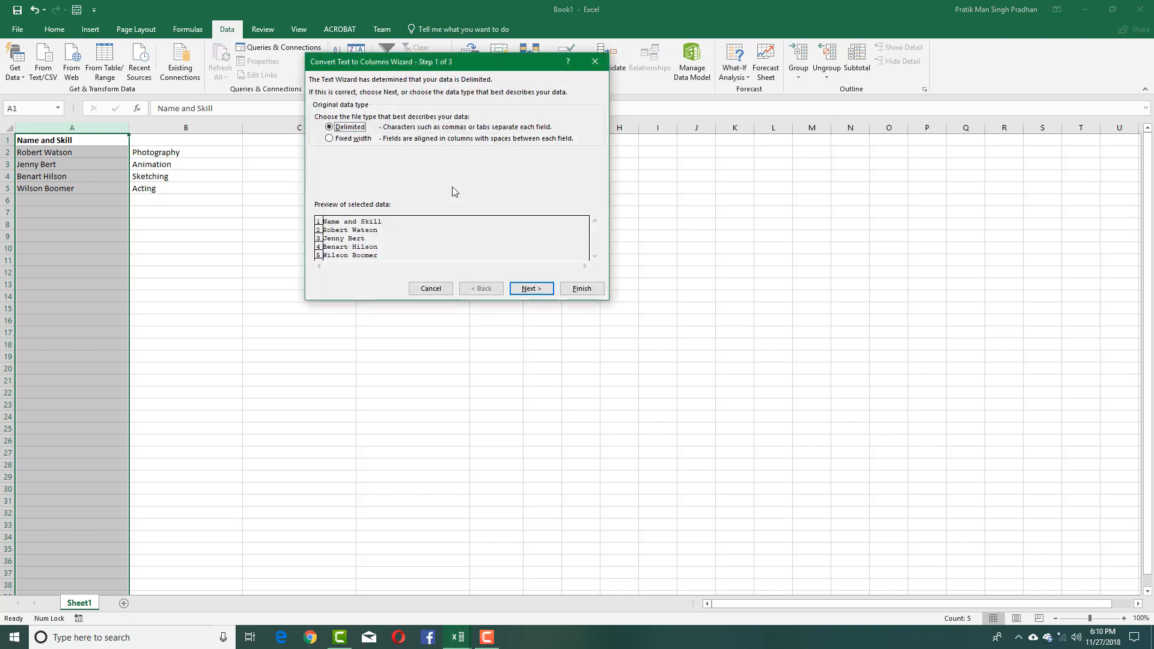
pyautogui.click(530, 287)
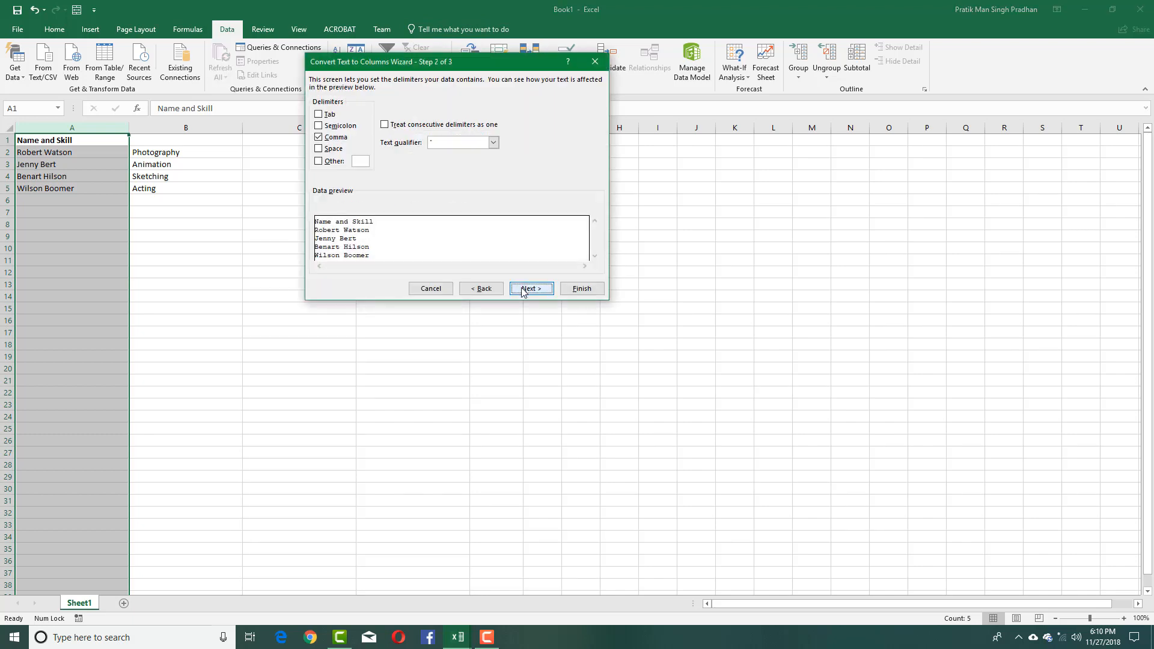
pyautogui.click(318, 137)
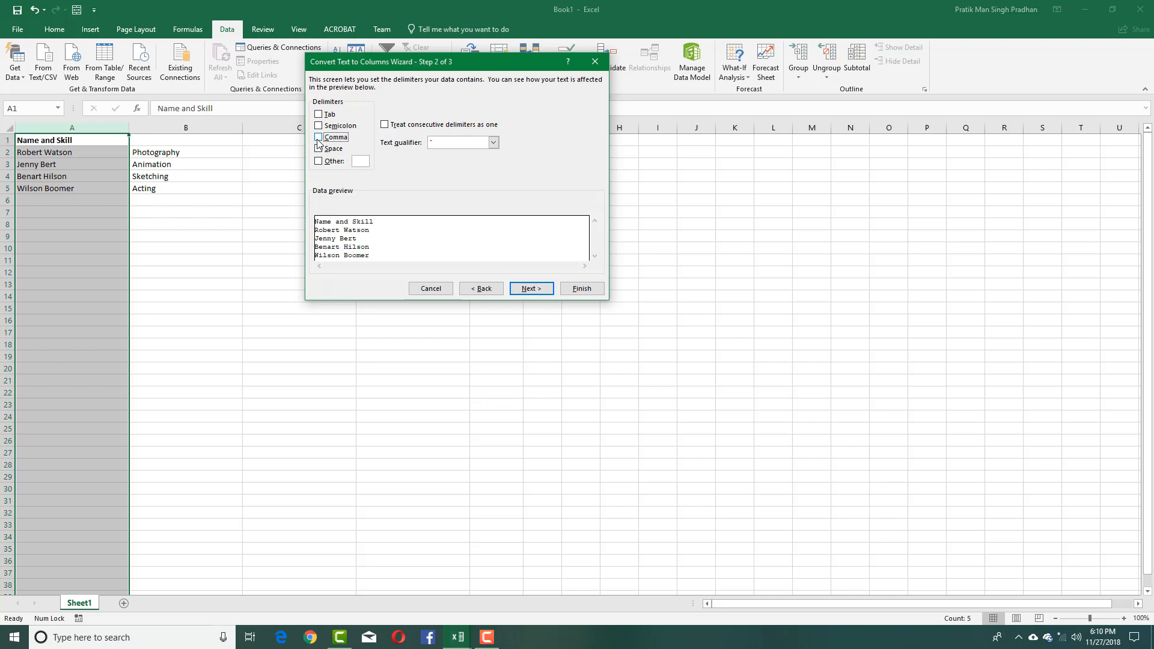
pyautogui.click(319, 148)
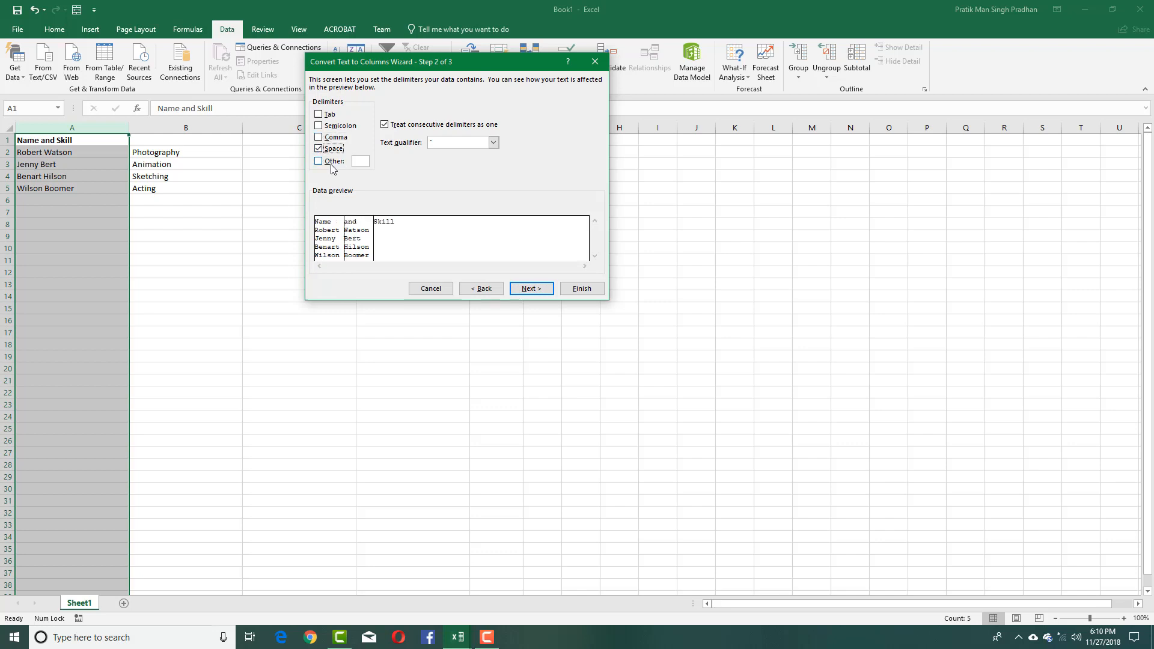
pyautogui.moveTo(320, 167)
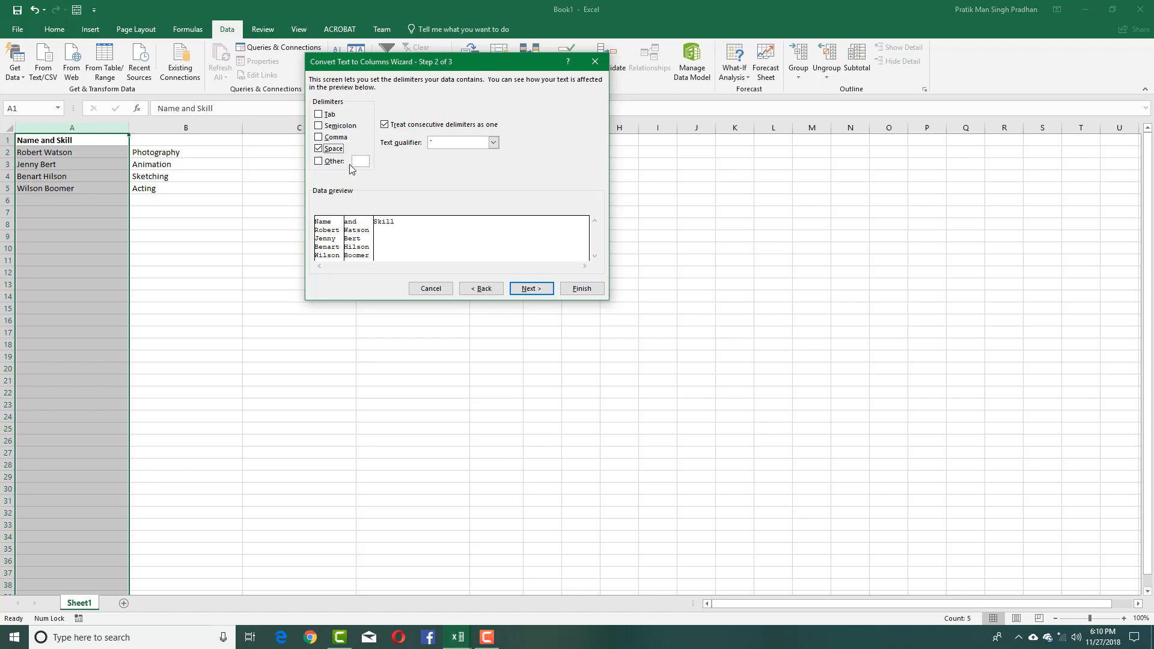
pyautogui.moveTo(325, 173)
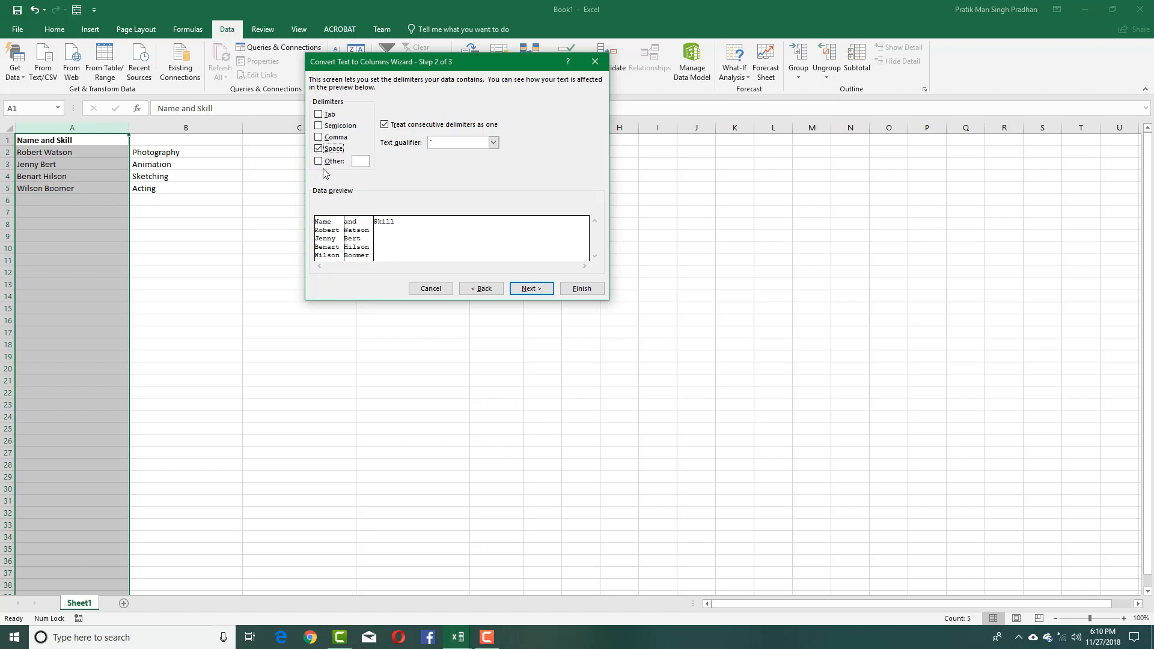
# - Leave the Other custom separator off and finish the space-based split
pyautogui.click(319, 161)
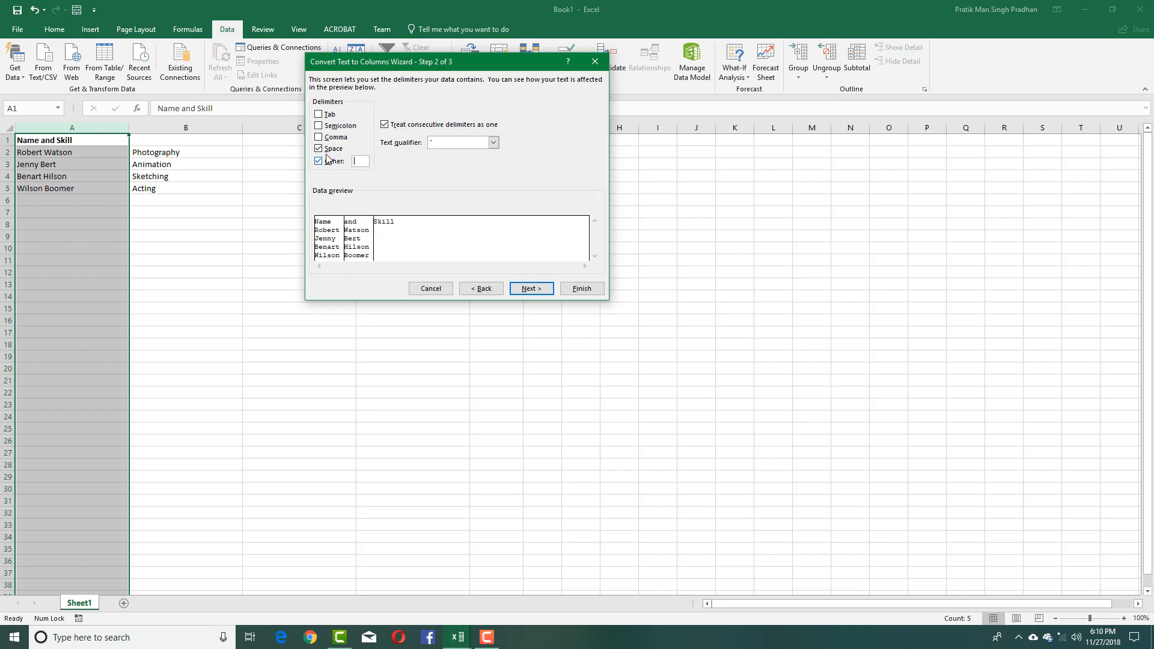
pyautogui.click(320, 161)
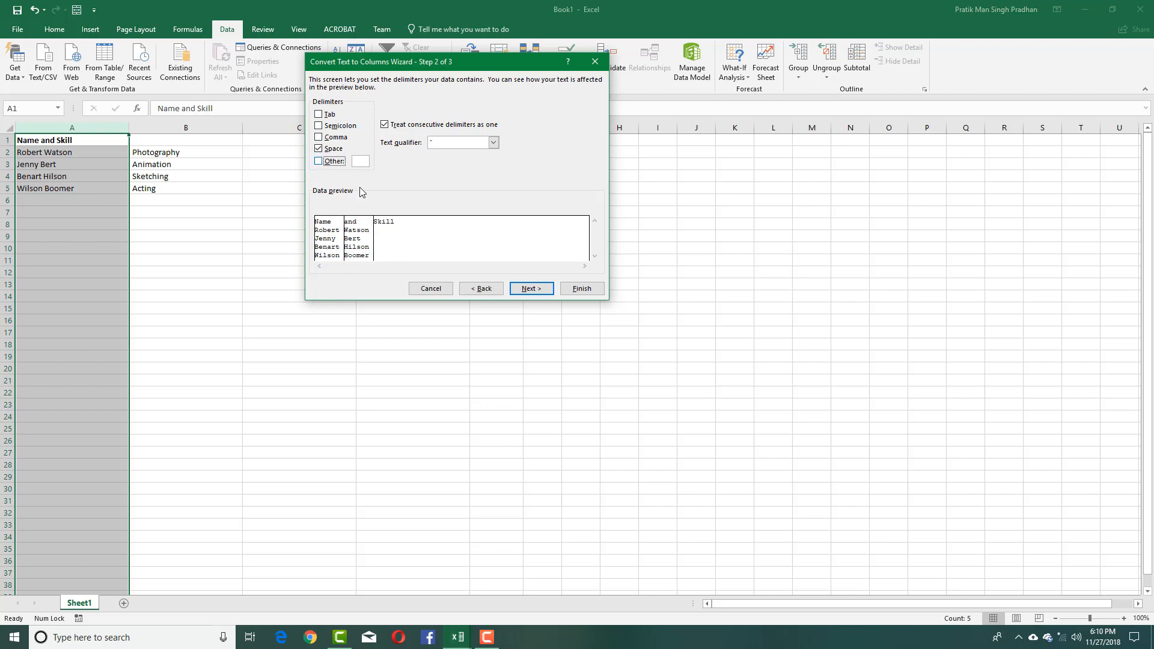
pyautogui.click(581, 288)
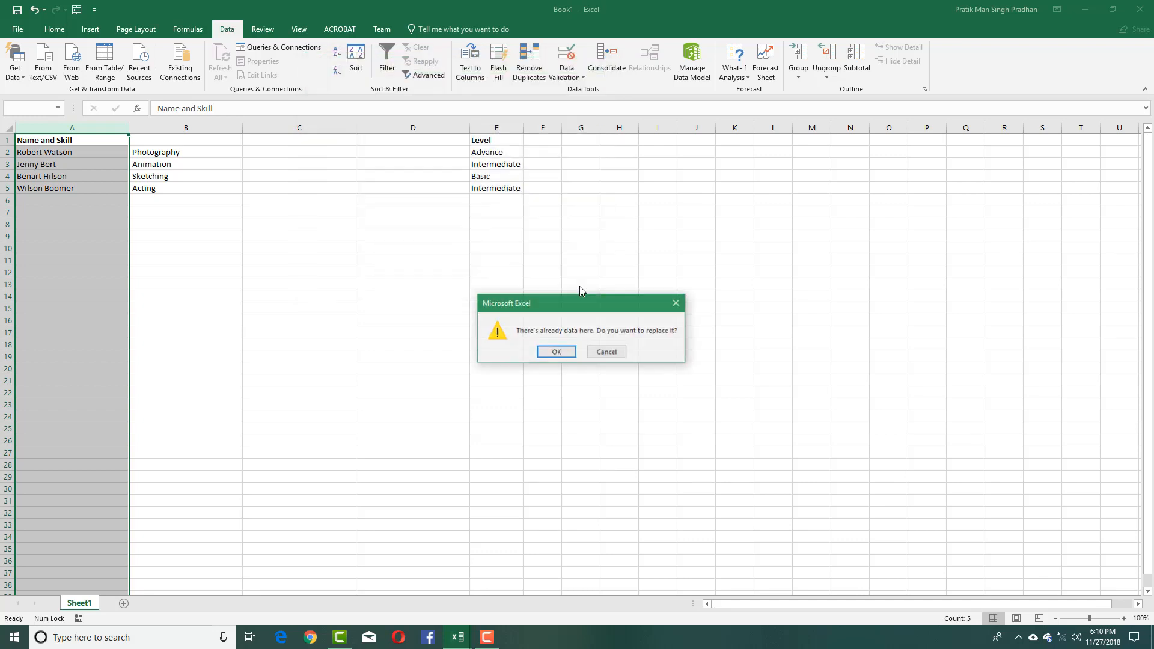
# - Accept the overwrite, undo the split, and move the skill entries into column D
pyautogui.click(555, 351)
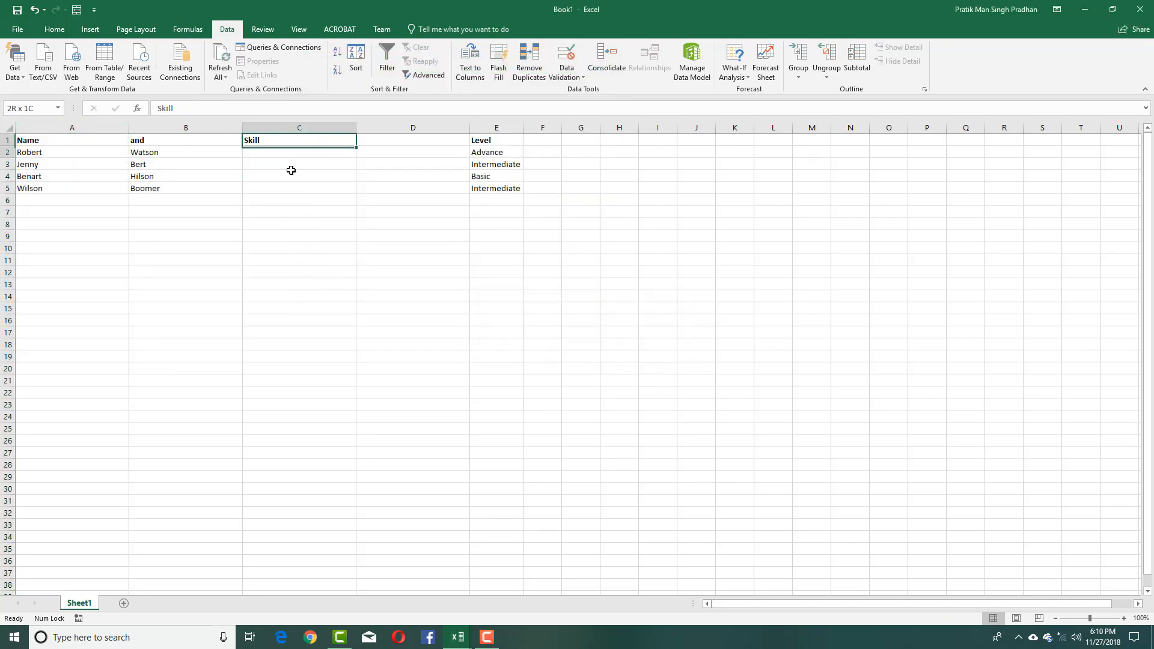
pyautogui.press('ctrl+z')
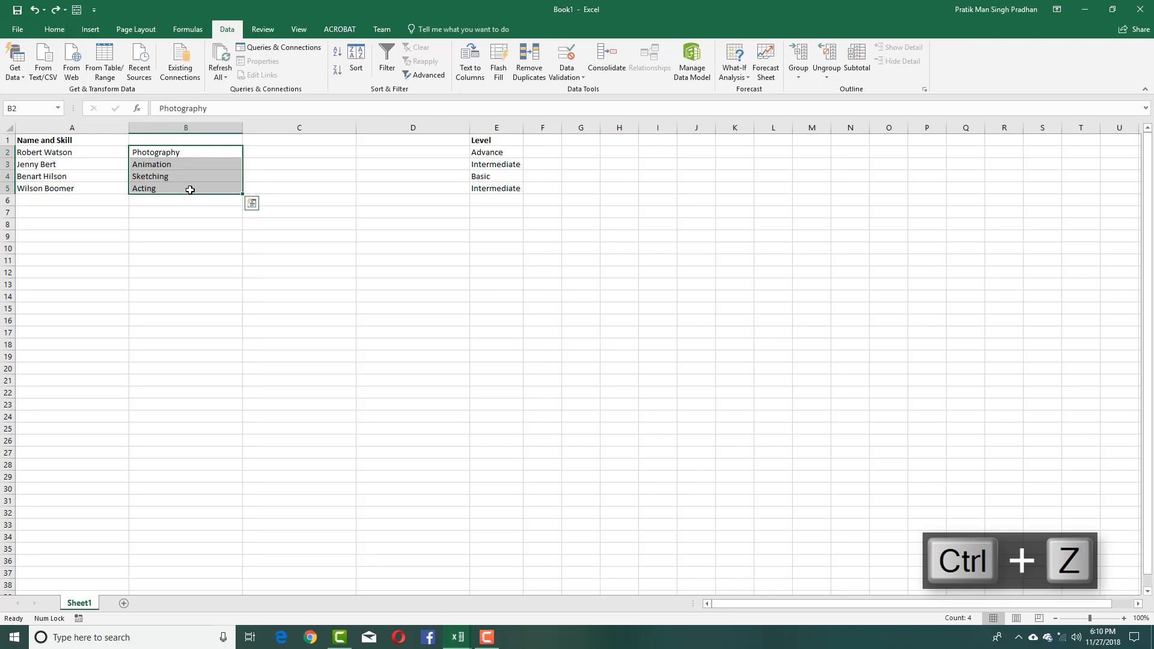
pyautogui.press('ctrl+v')
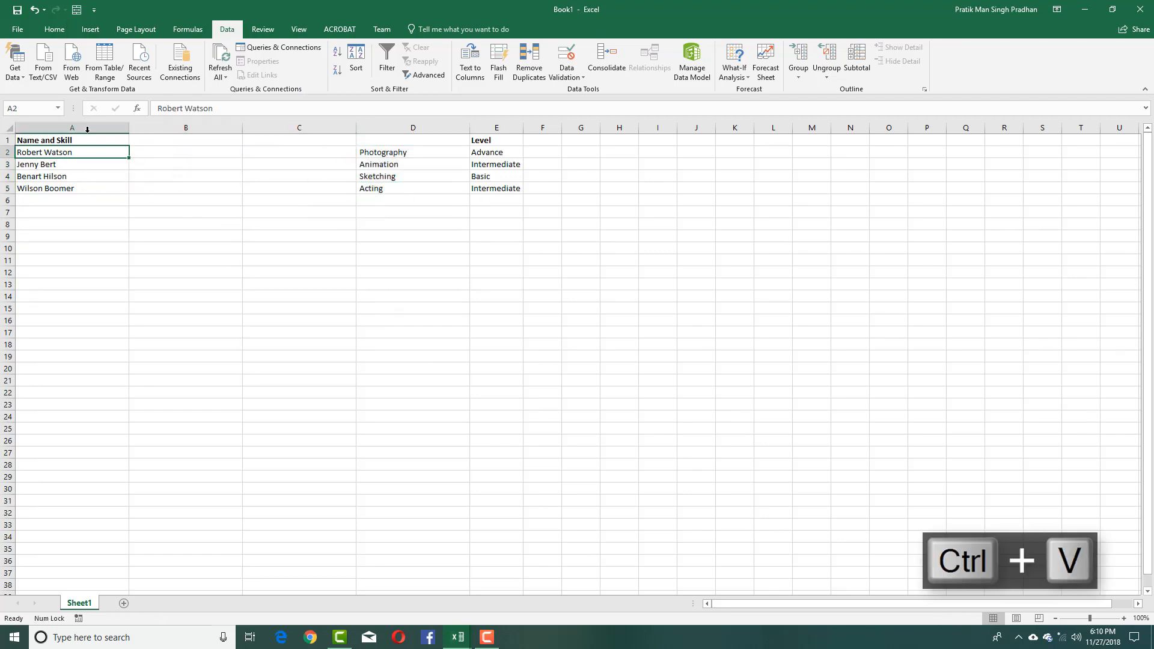
# - Split column A at spaces into first names in A and last names in B
pyautogui.click(71, 127)
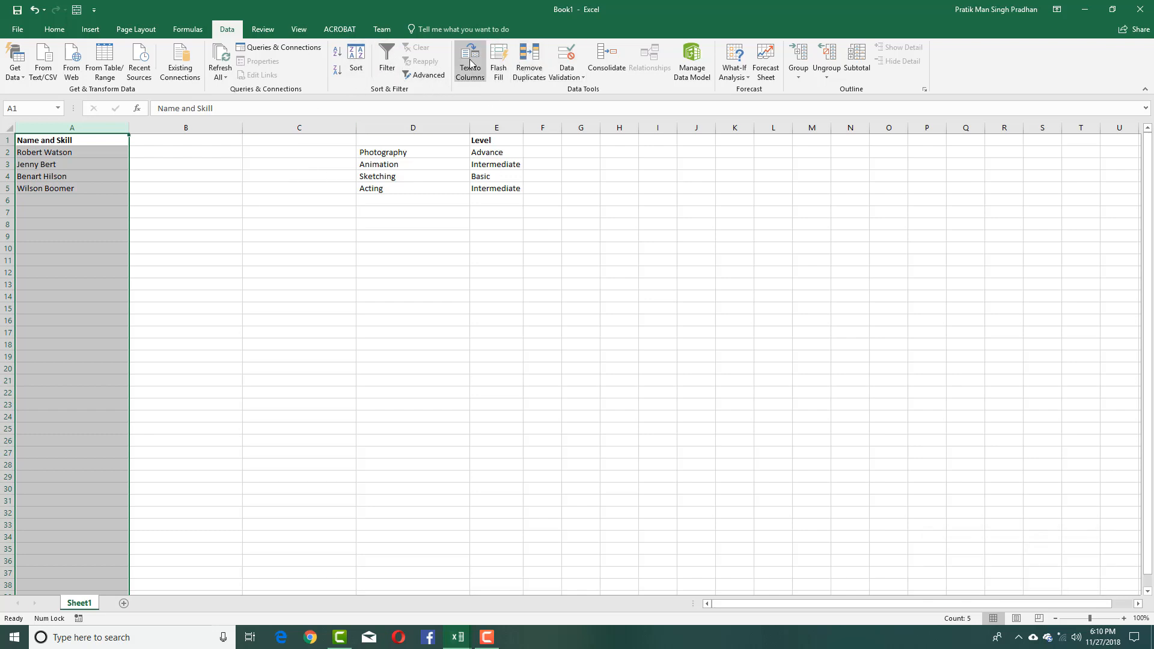
pyautogui.click(470, 61)
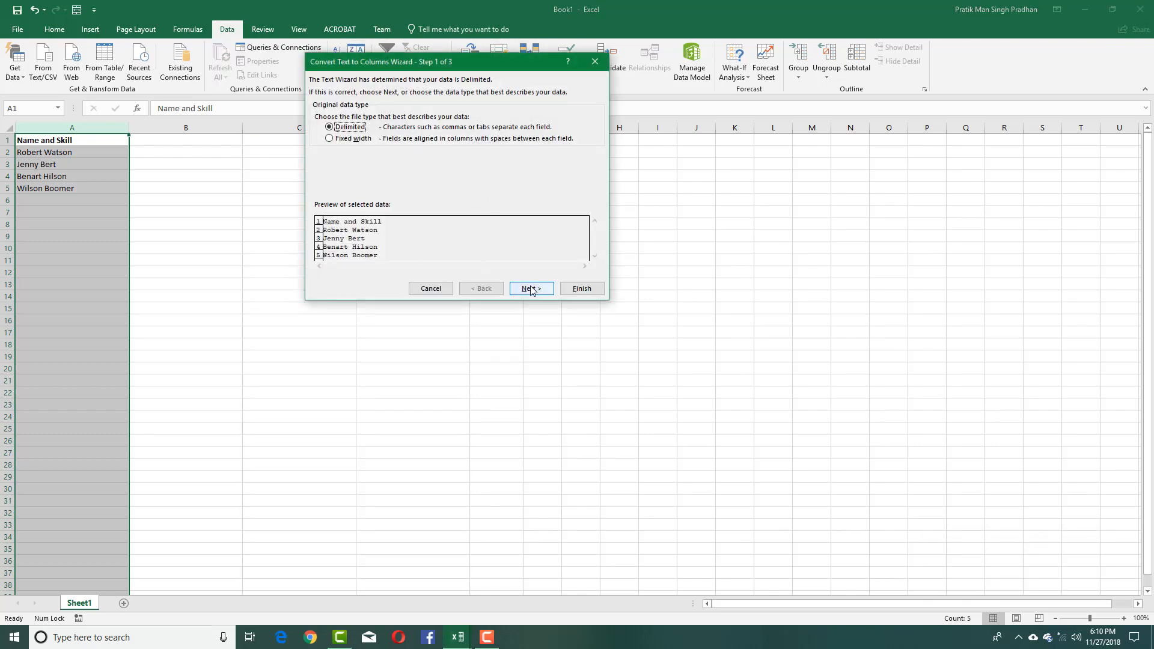
pyautogui.click(530, 287)
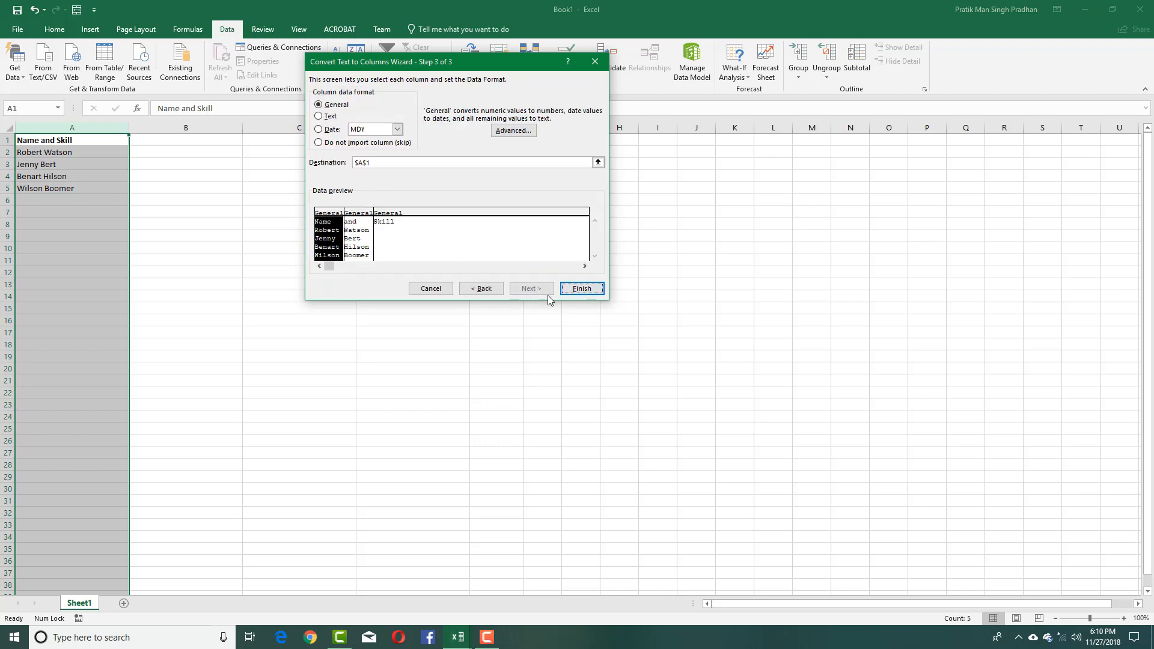
pyautogui.click(580, 288)
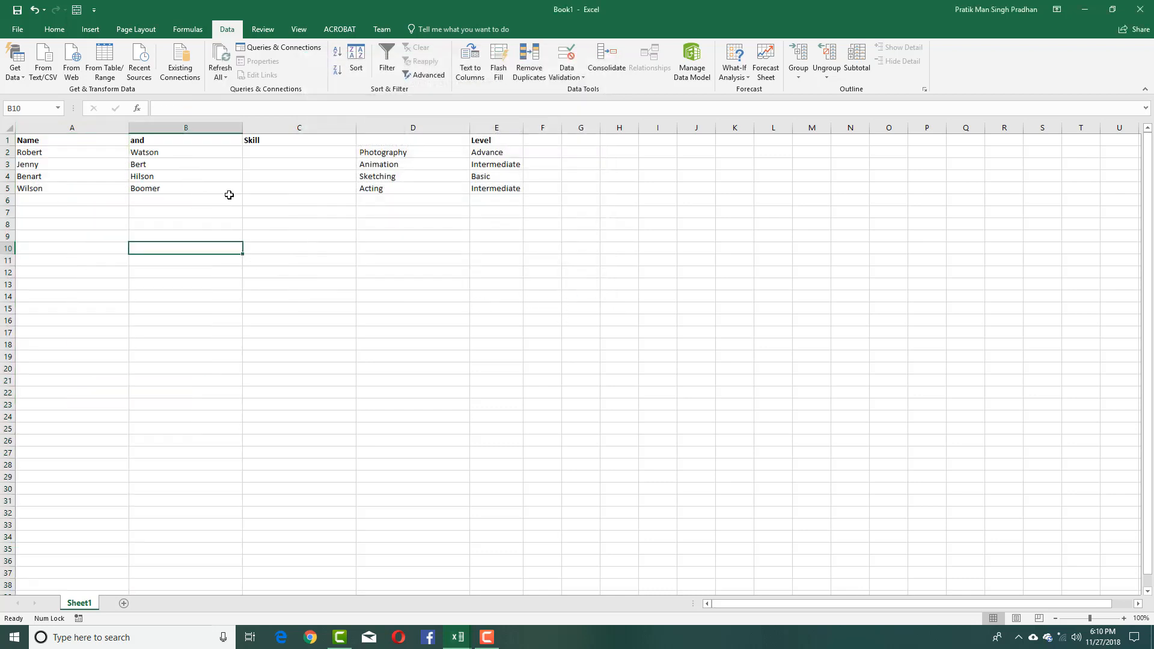
pyautogui.click(299, 127)
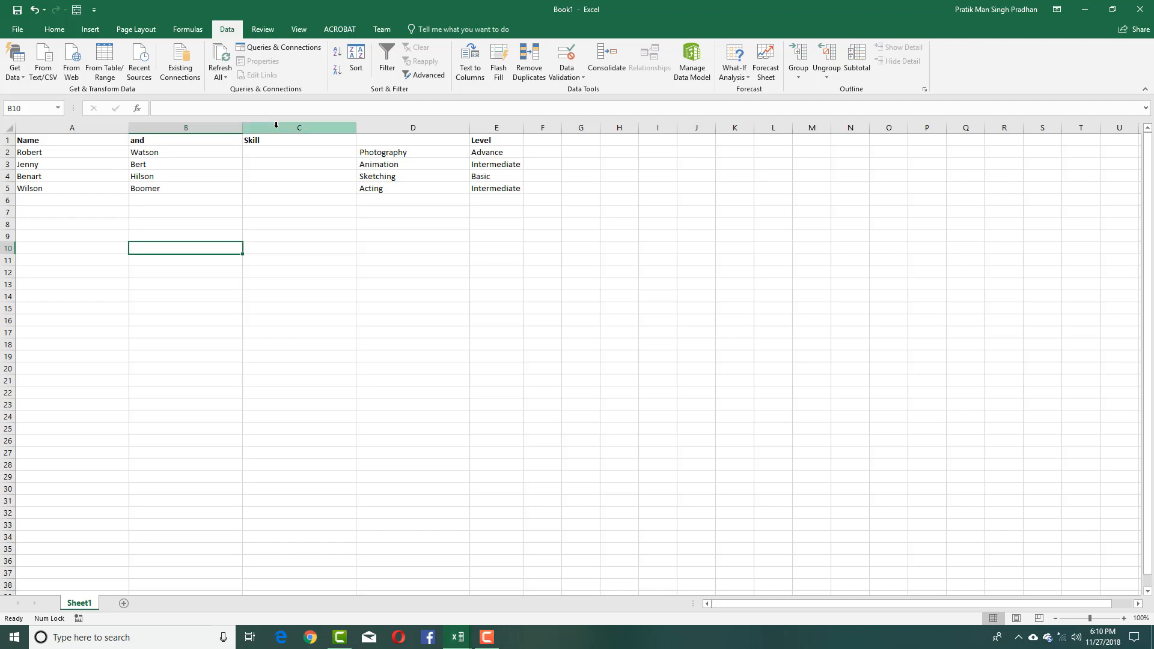
# - Delete column C, which held only the stray Skill header
pyautogui.rightClick(299, 128)
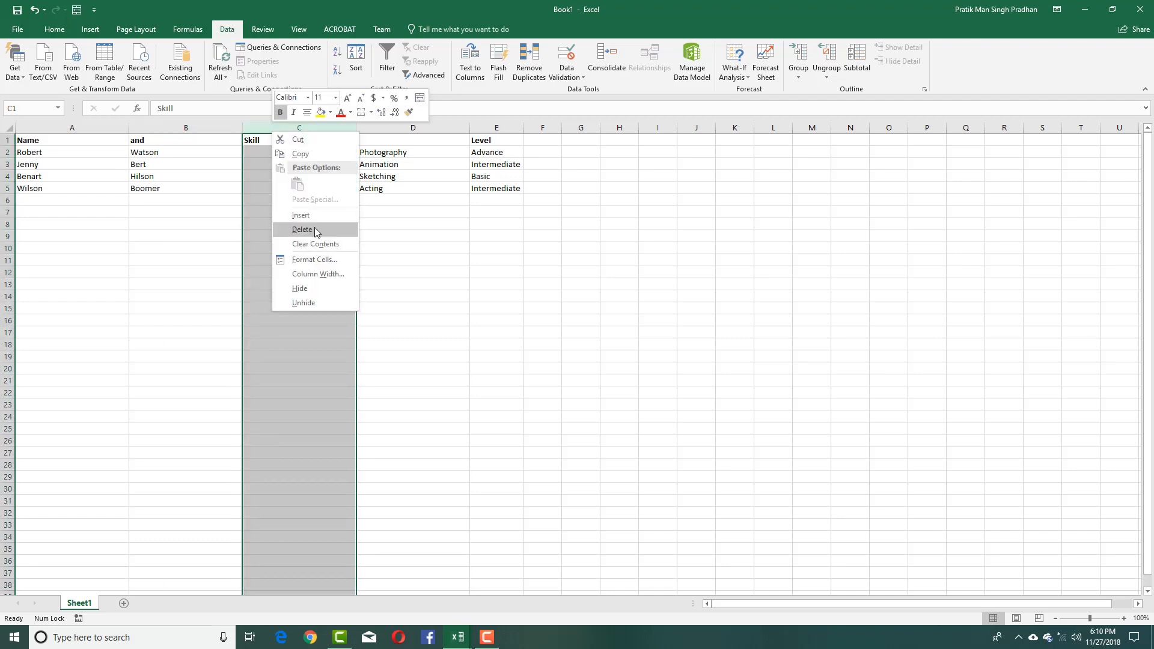
pyautogui.click(302, 228)
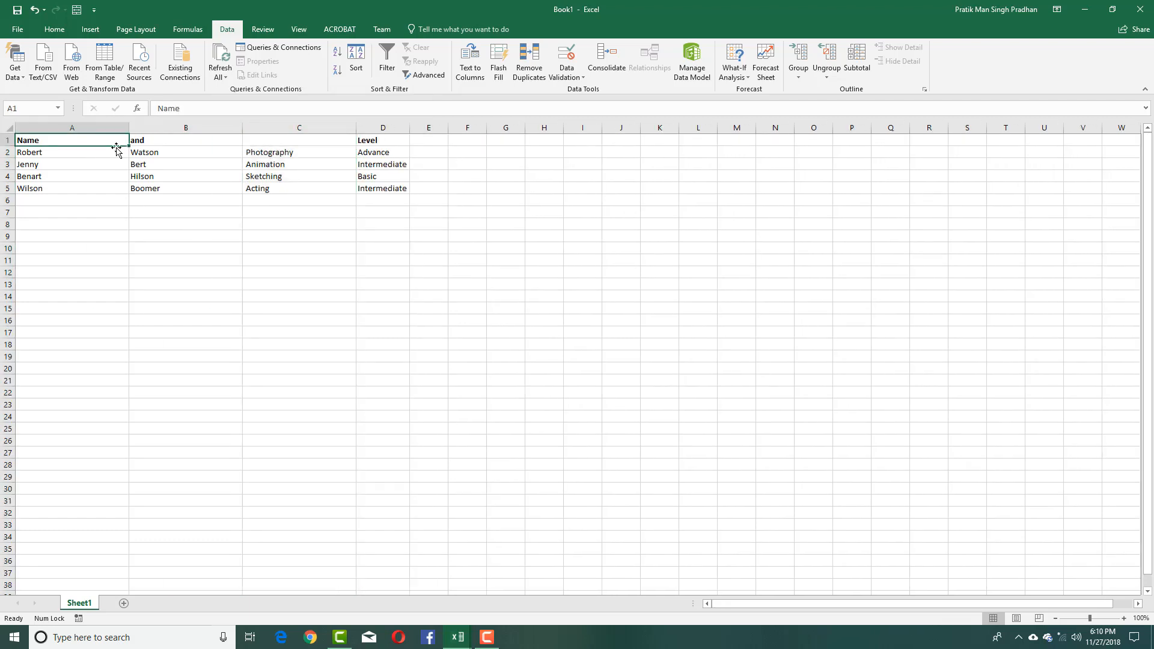
# - Enter the headers First Name, Last Name and Skill in A1, B1 and C1
pyautogui.write('First Nam')
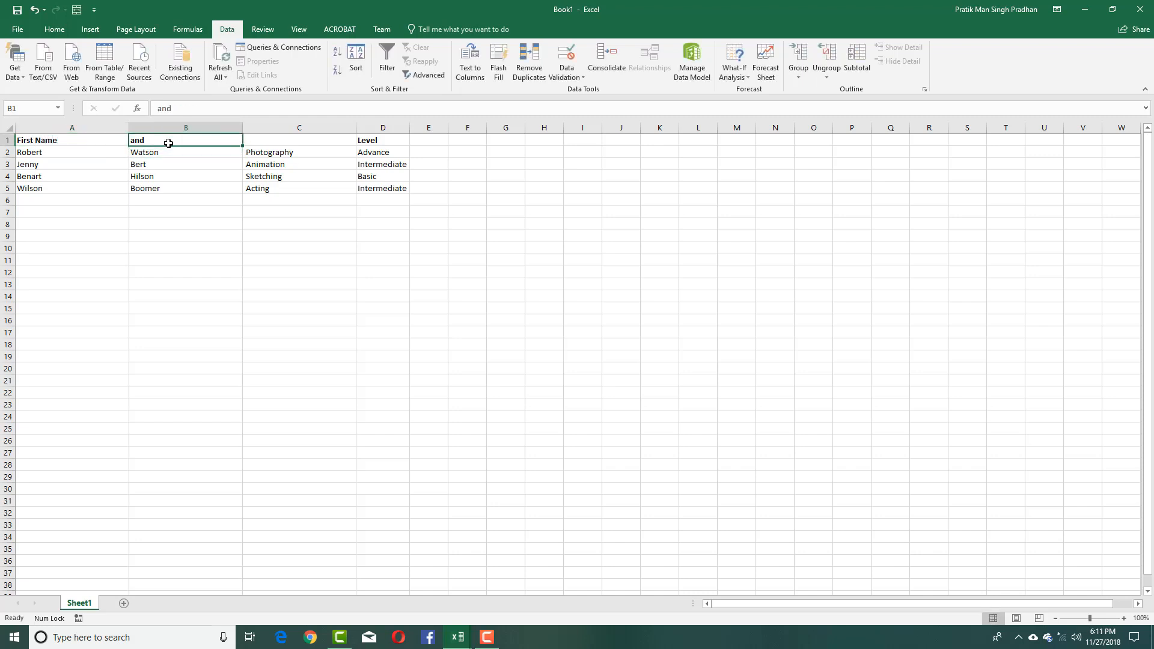
pyautogui.write('Last Name')
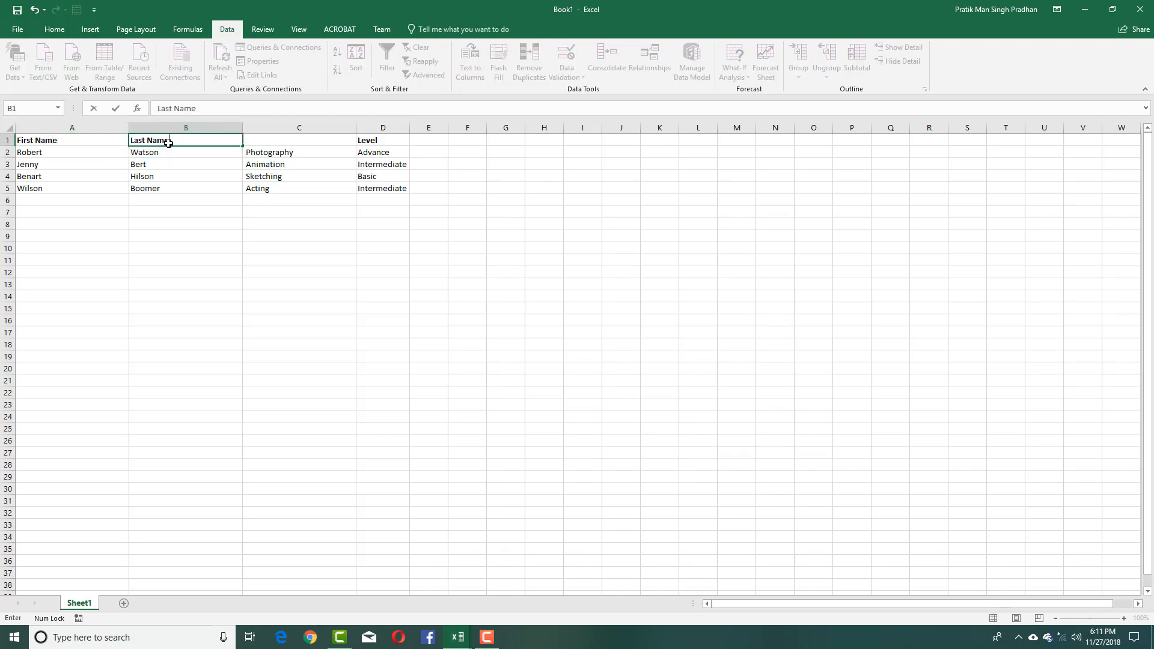
pyautogui.write('Skill')
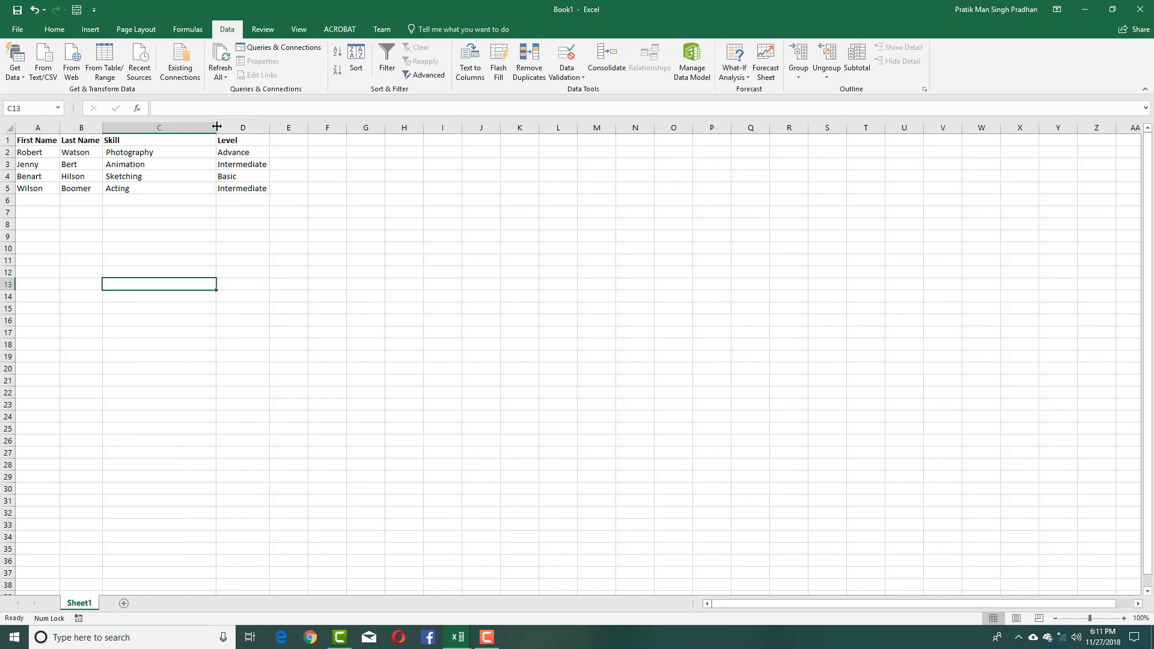
# - Narrow the Skill column to fit its contents, completing the compact four-column table
pyautogui.moveTo(216, 126); pyautogui.dragTo(158, 126)
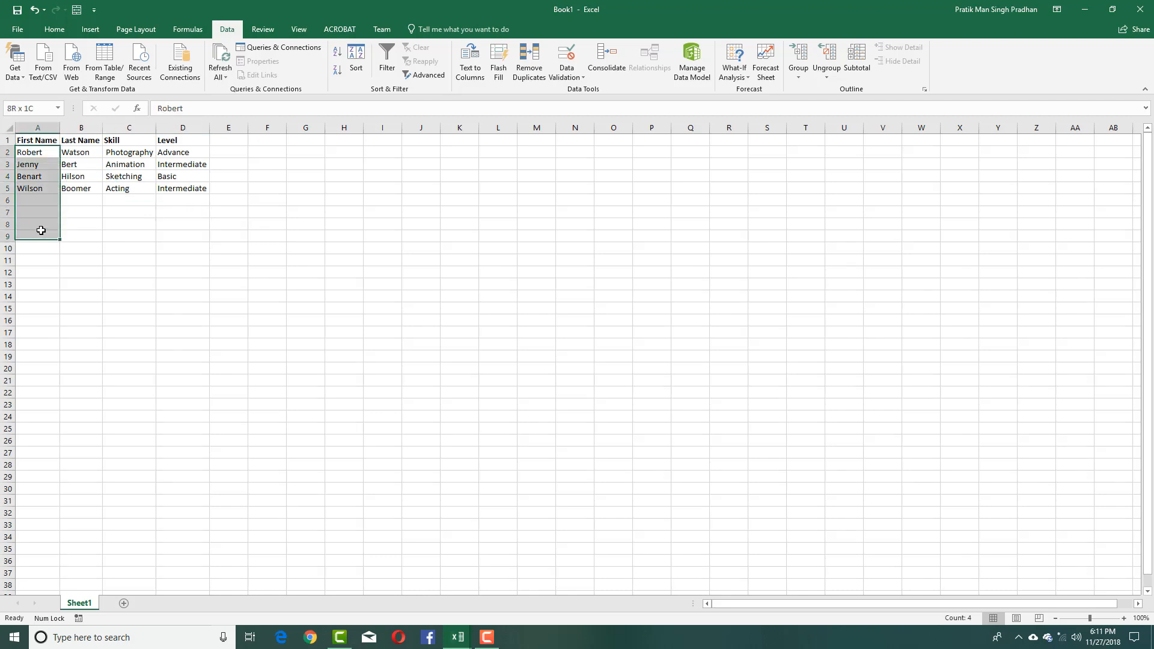
pyautogui.click(81, 211)
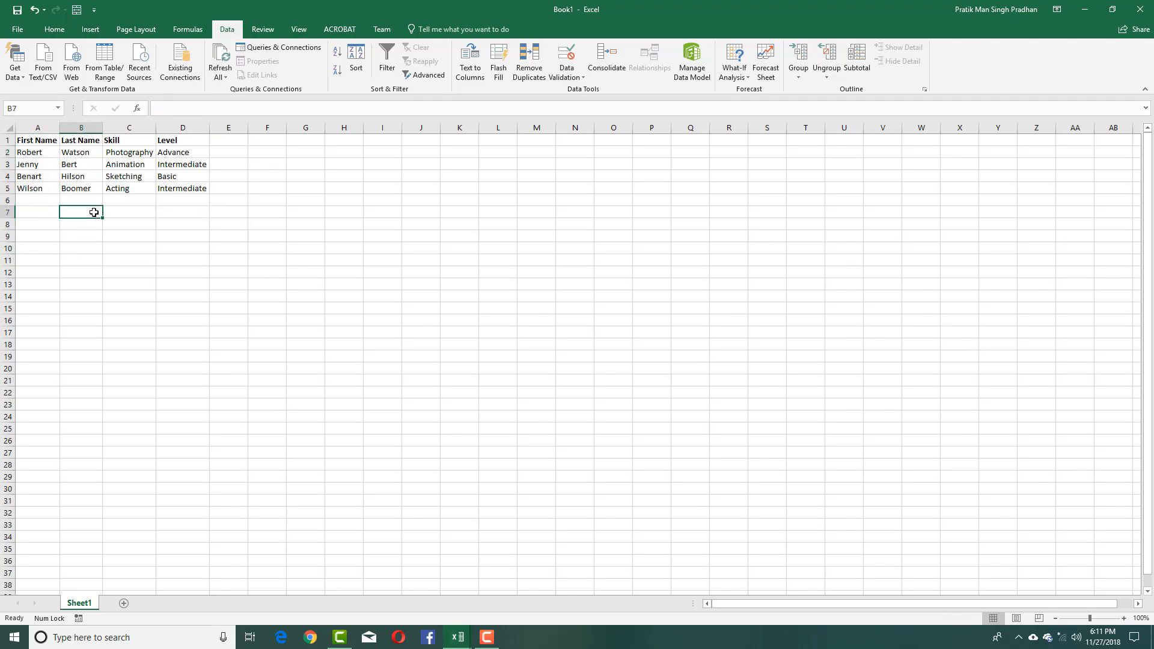
pyautogui.moveTo(92, 182)
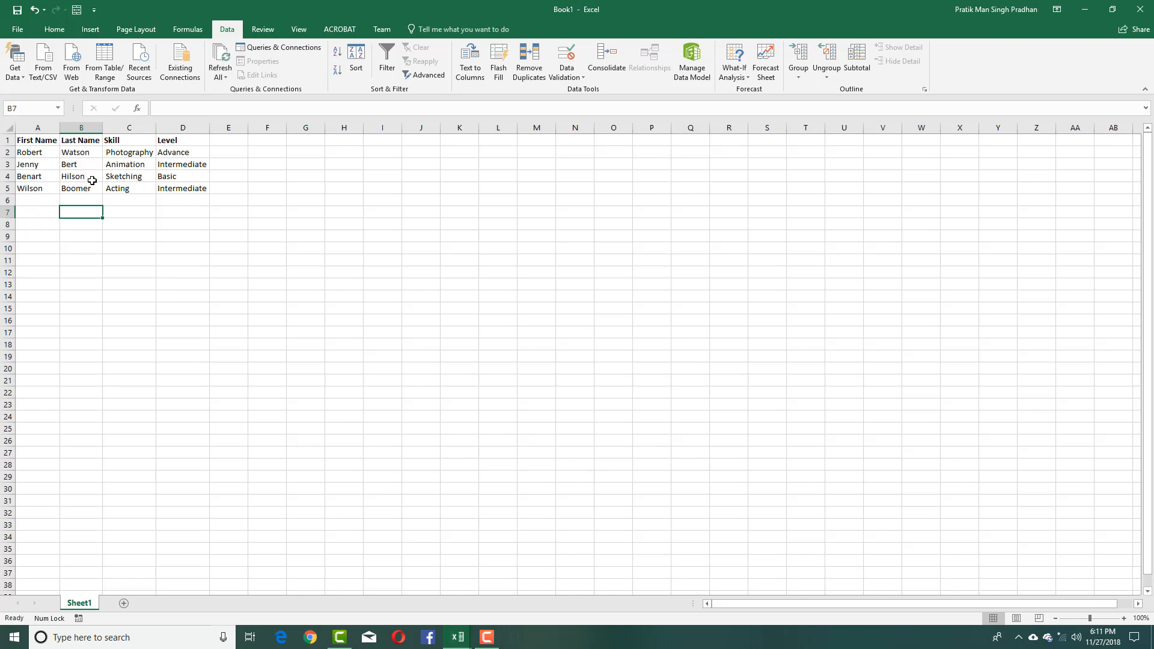
pyautogui.click(129, 189)
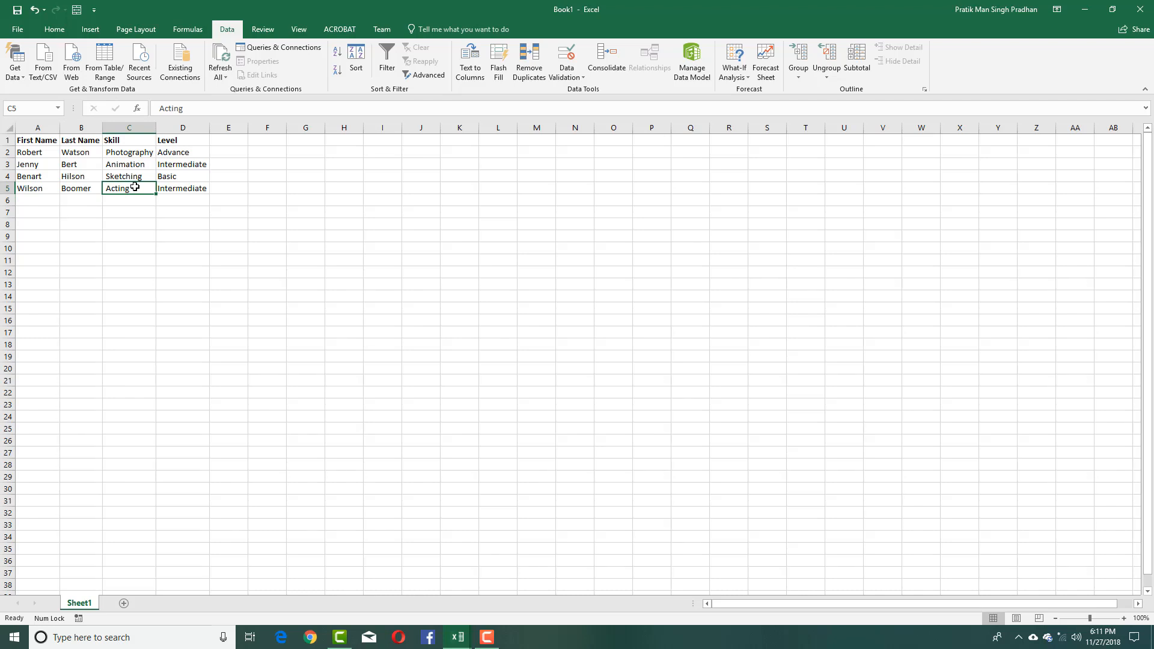
pyautogui.moveTo(144, 241)
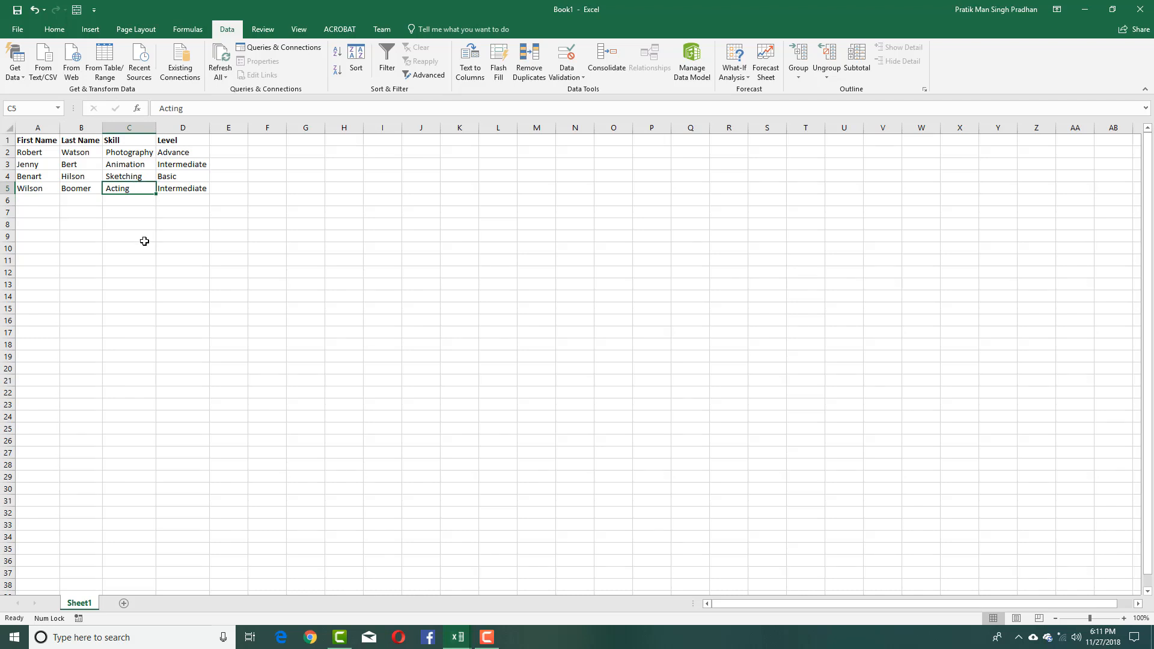
pyautogui.click(183, 235)
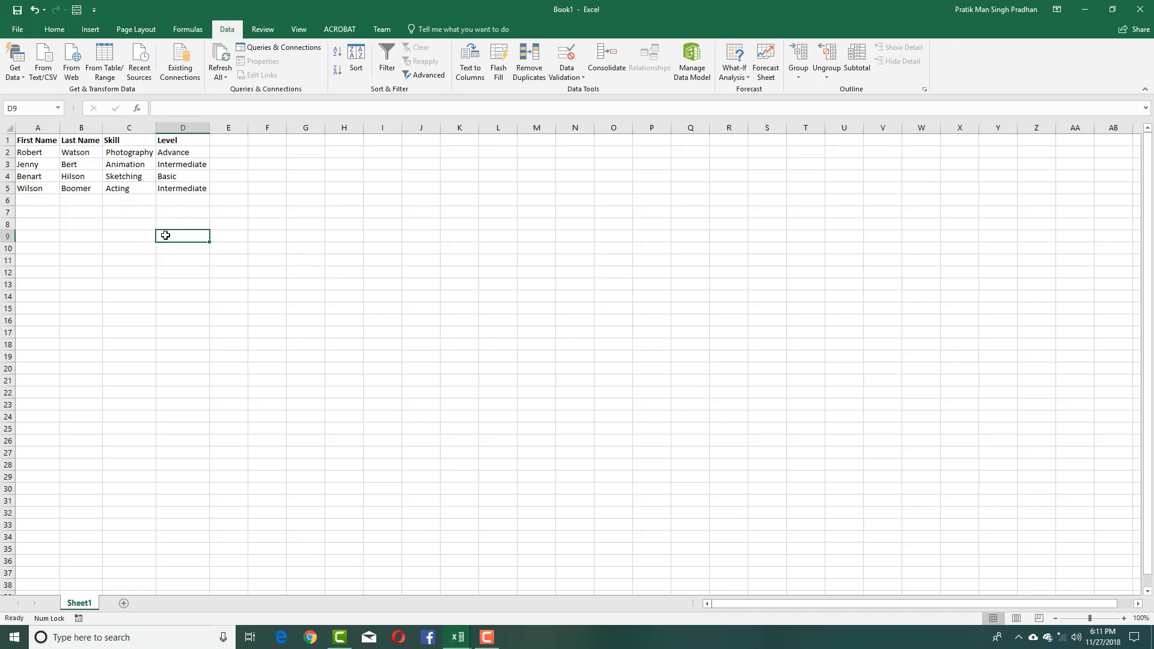